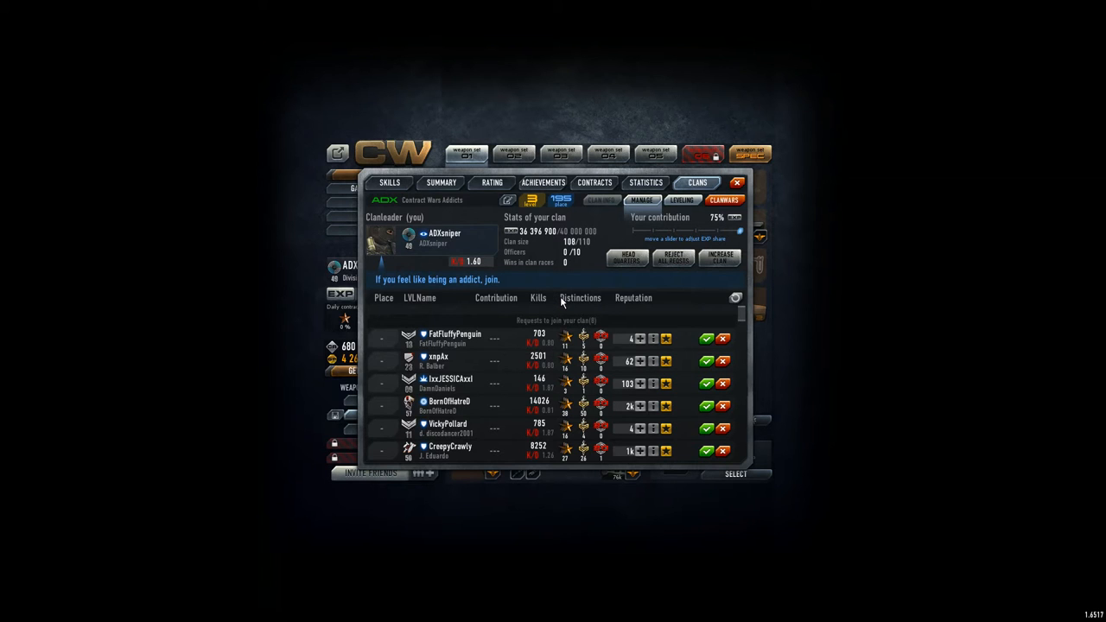
pyautogui.moveTo(560, 211)
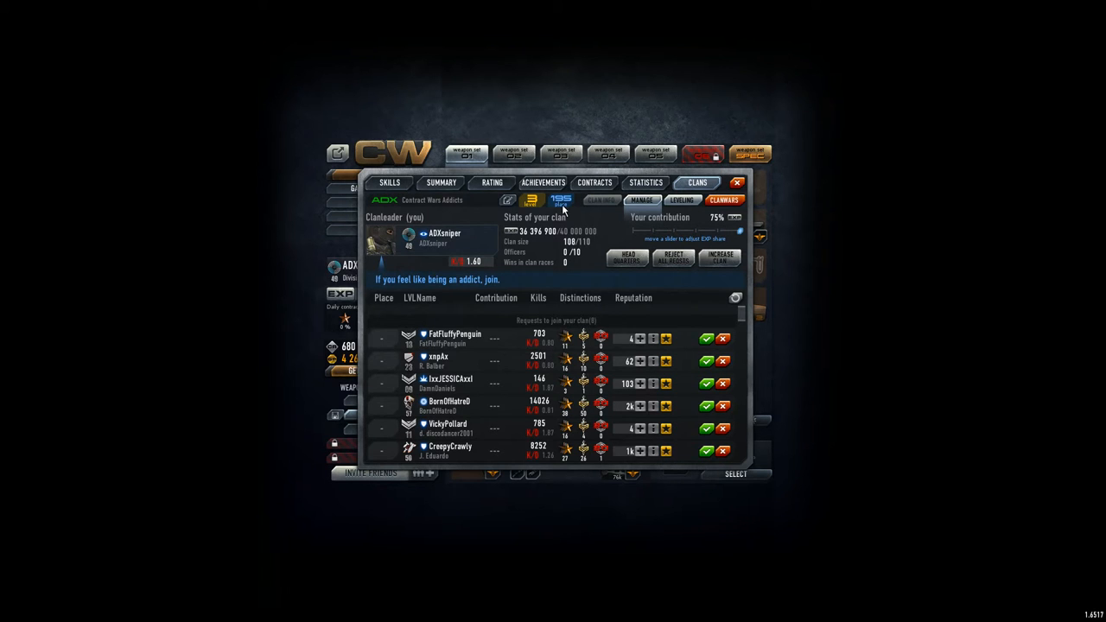
pyautogui.moveTo(550, 239)
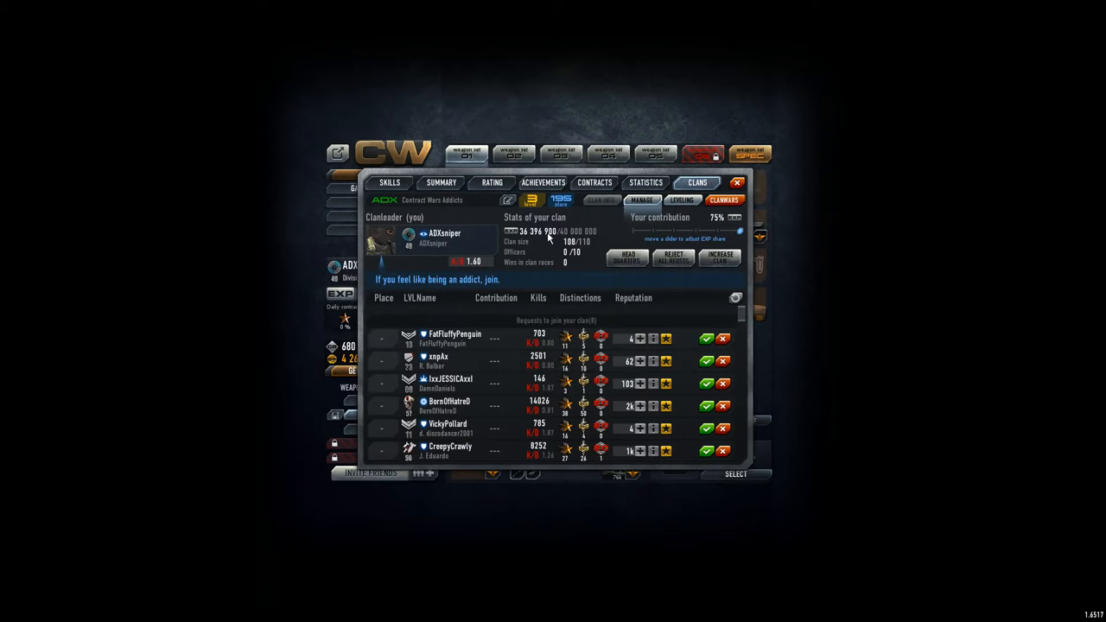
pyautogui.moveTo(746, 323)
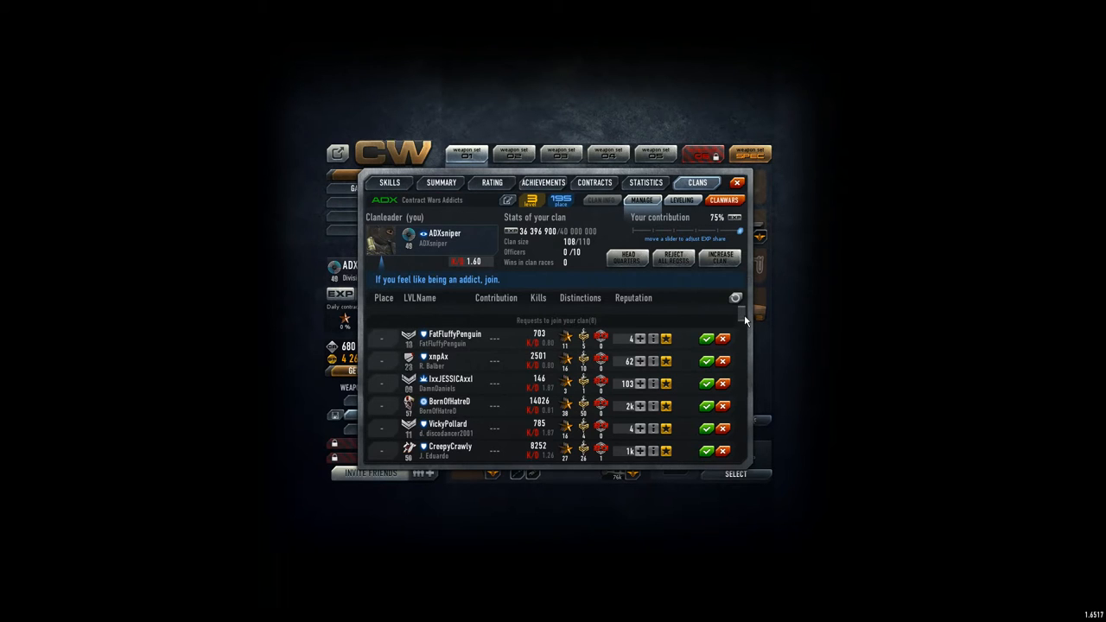
# Scroll the clan roster past the join requests down to places 102–108.
pyautogui.scroll(-3)
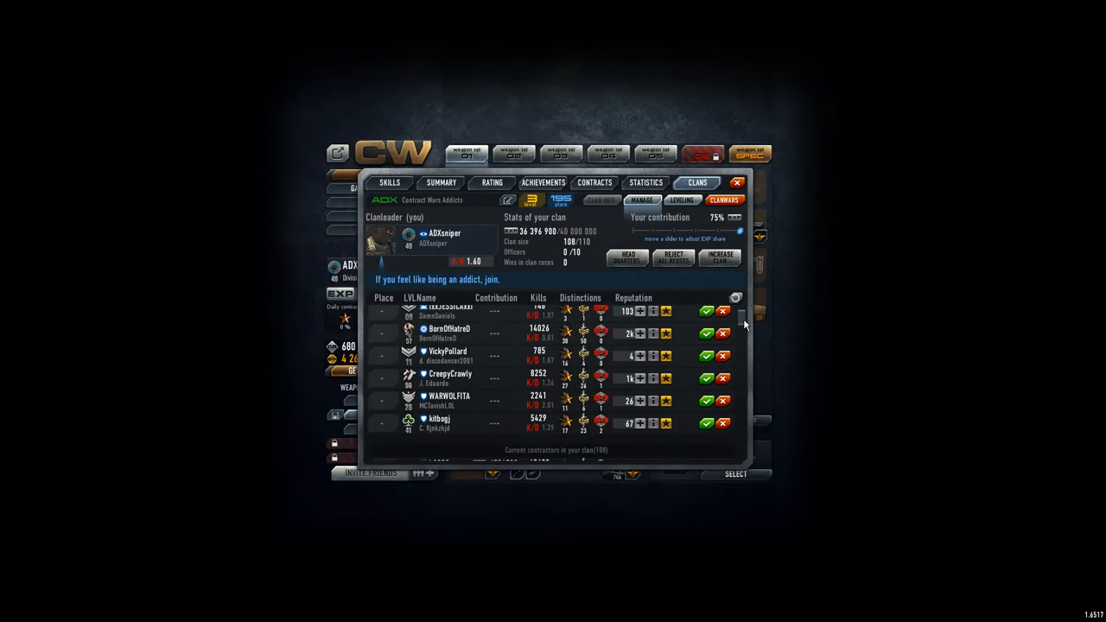
pyautogui.scroll(-3)
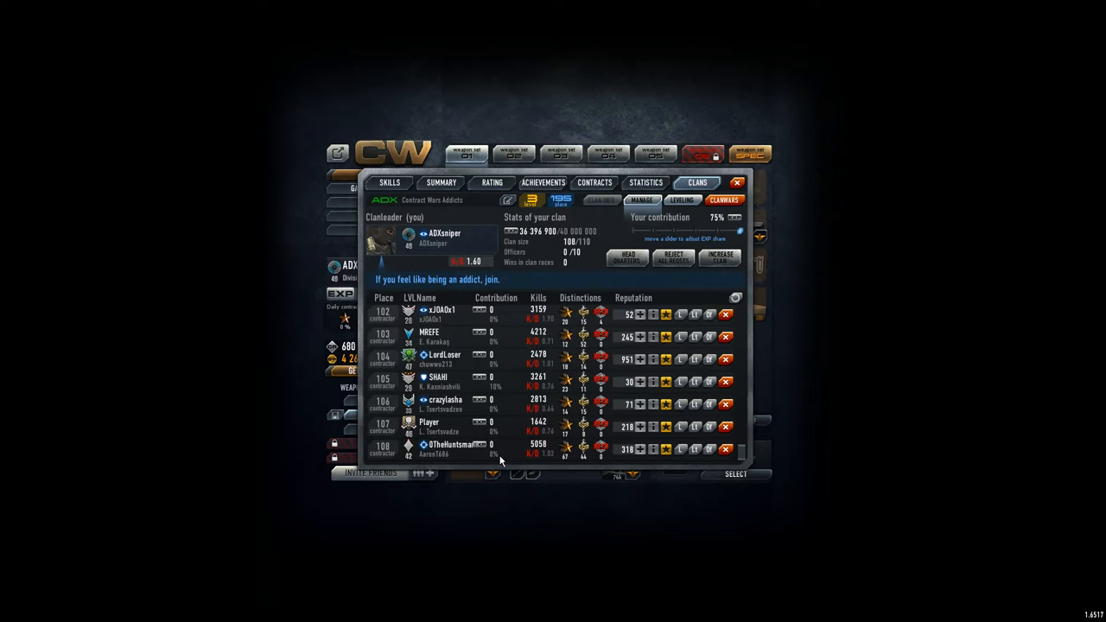
# Dismiss the zero-contribution contractors at the bottom of the roster, confirming each dismissal.
pyautogui.click(726, 450)
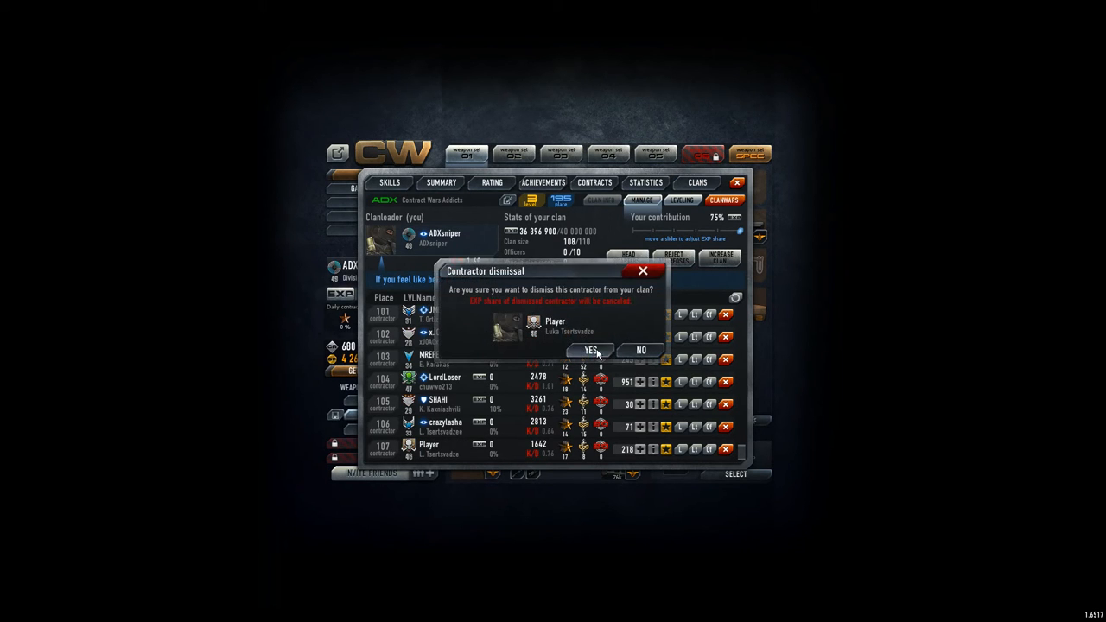
pyautogui.click(591, 349)
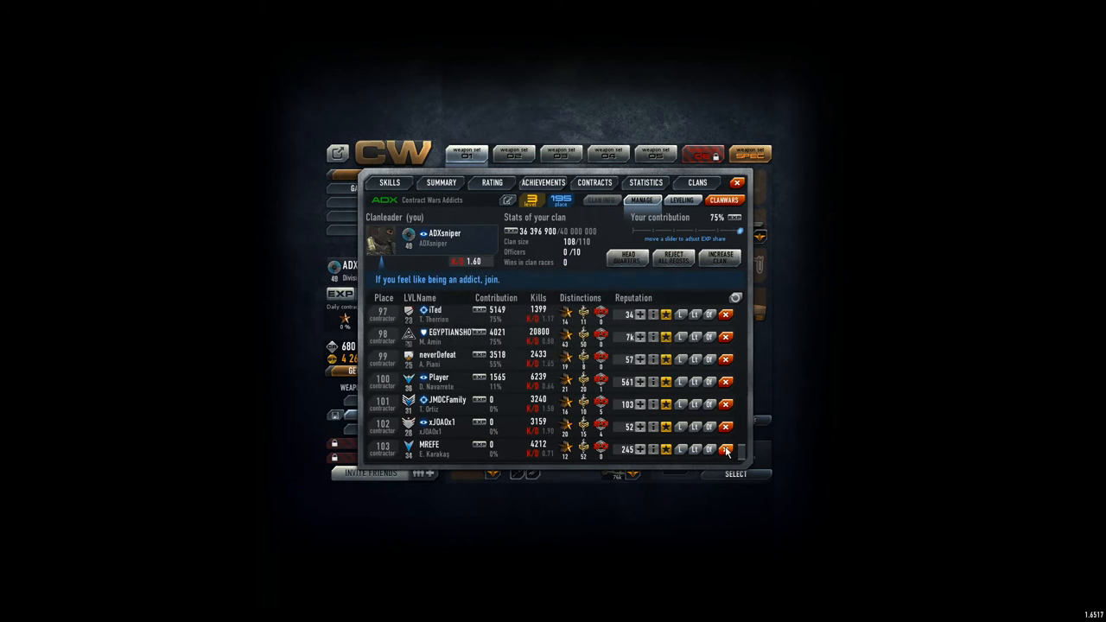
pyautogui.click(726, 450)
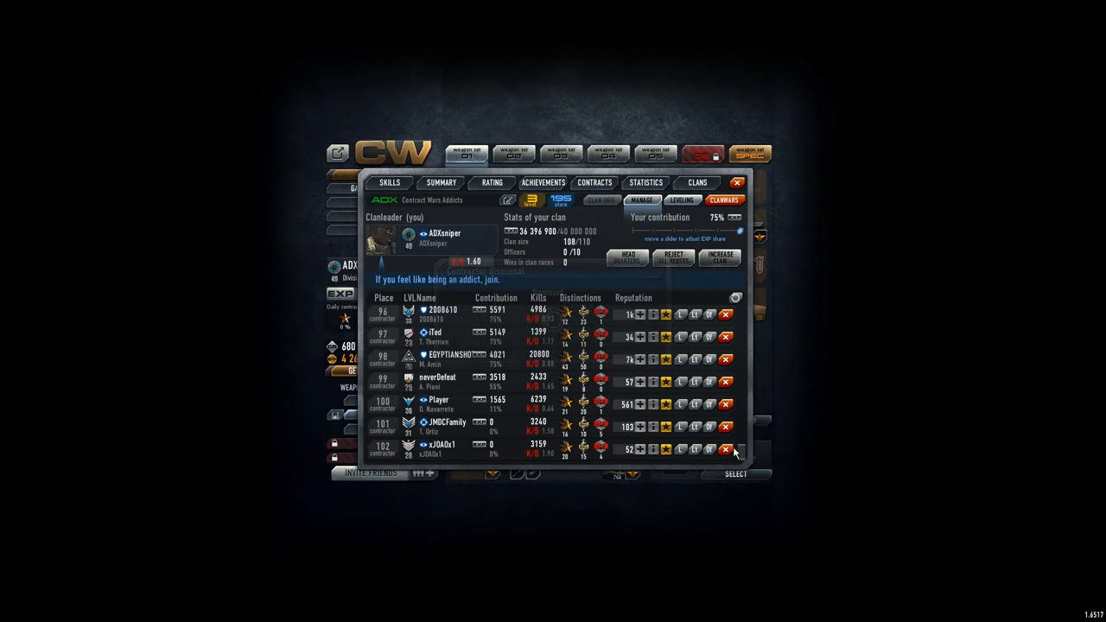
pyautogui.click(726, 449)
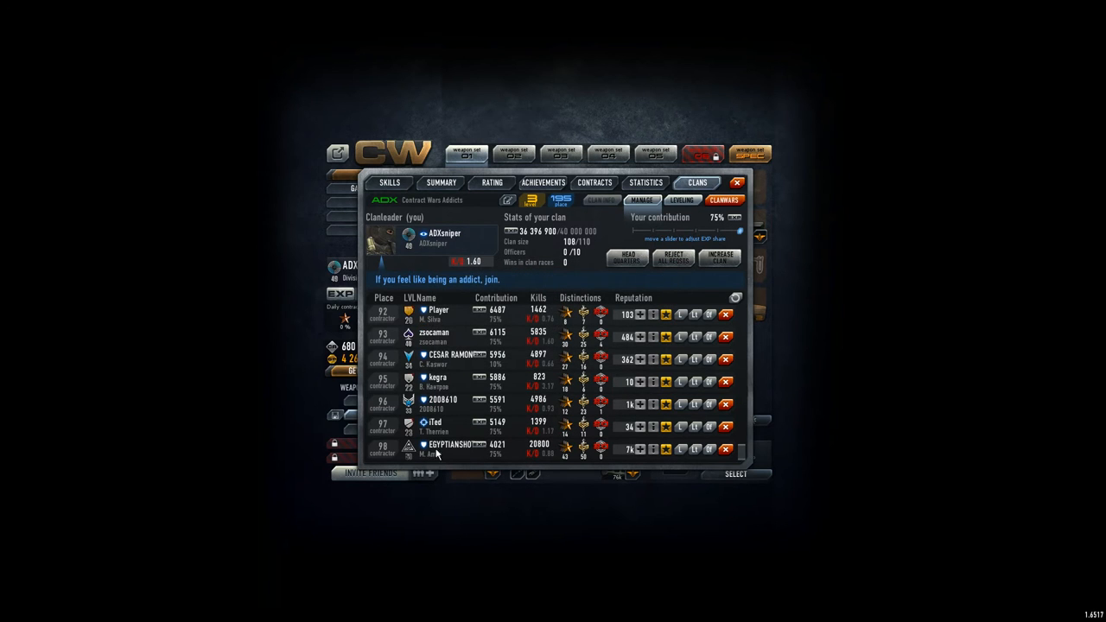
pyautogui.moveTo(643, 235)
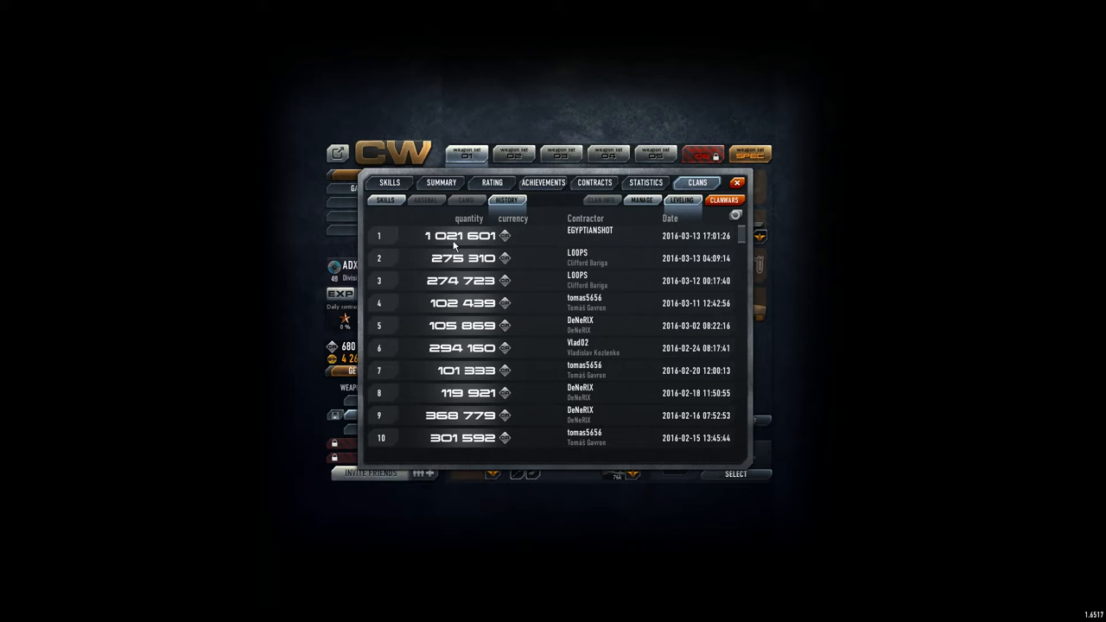
# Return from the donation history to the contractors roster at places 92–98.
pyautogui.click(641, 200)
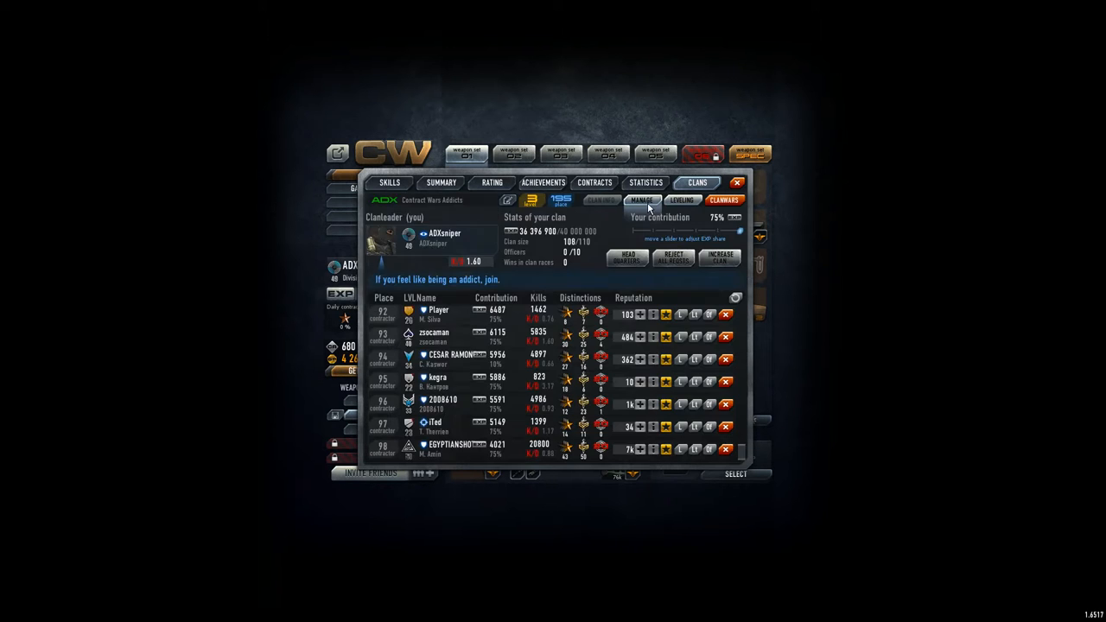
pyautogui.moveTo(494, 456)
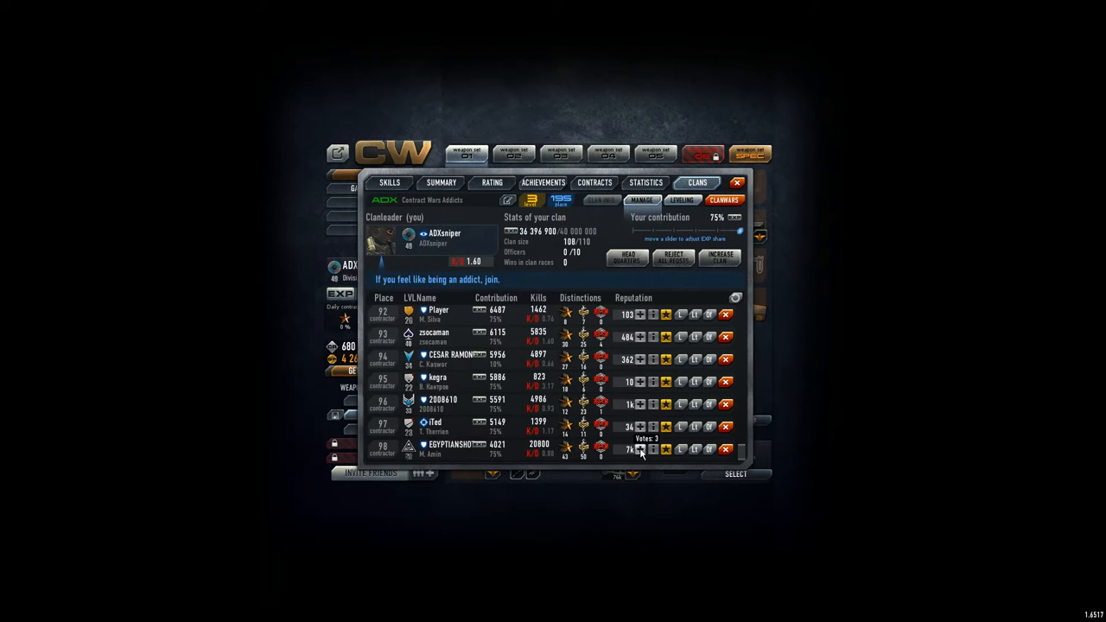
pyautogui.moveTo(534, 458)
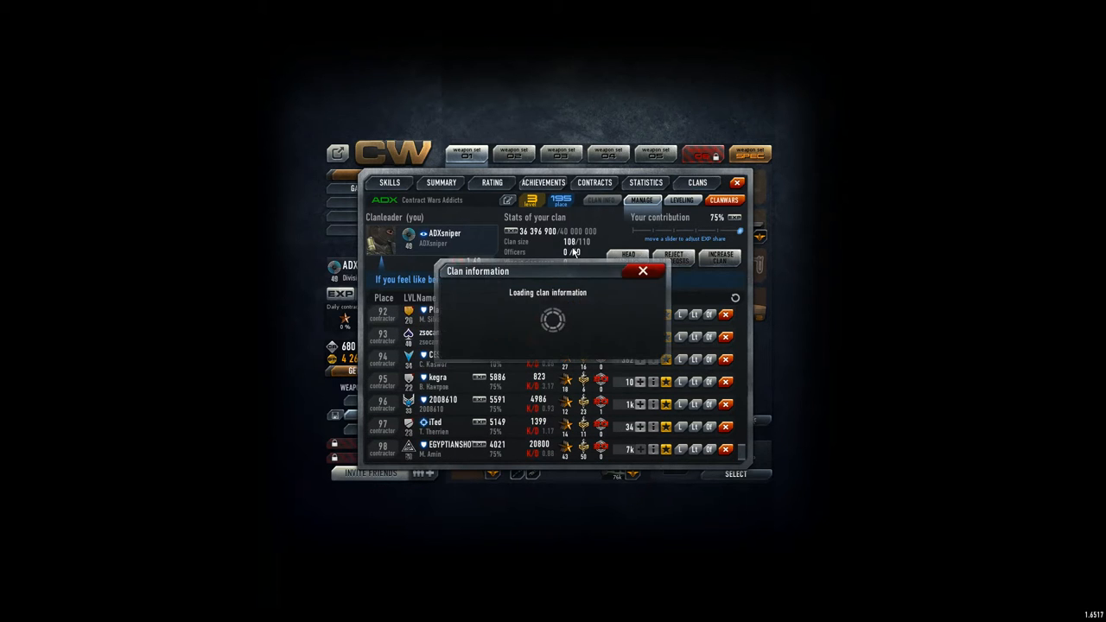
# Reload the roster and accept all eight pending join requests until none remain.
pyautogui.click(643, 270)
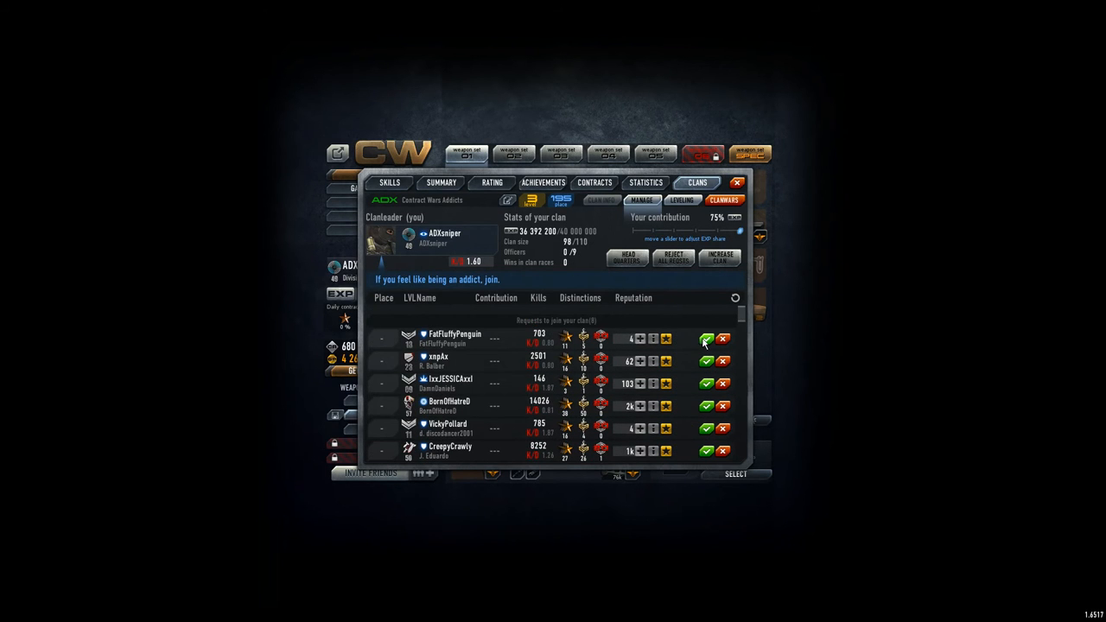
pyautogui.click(705, 339)
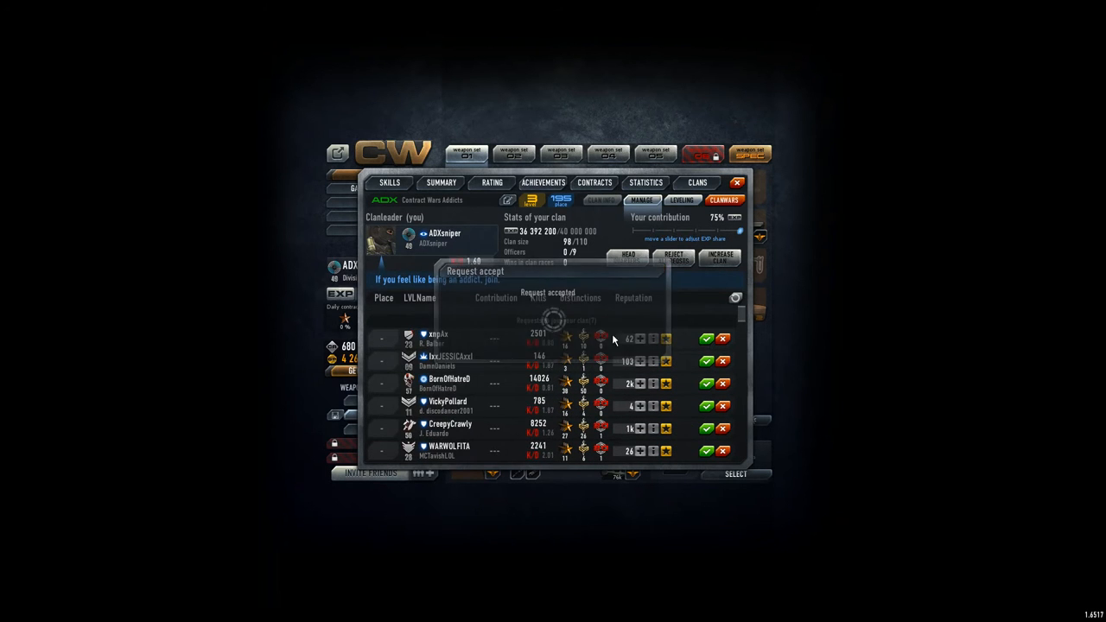
pyautogui.click(707, 337)
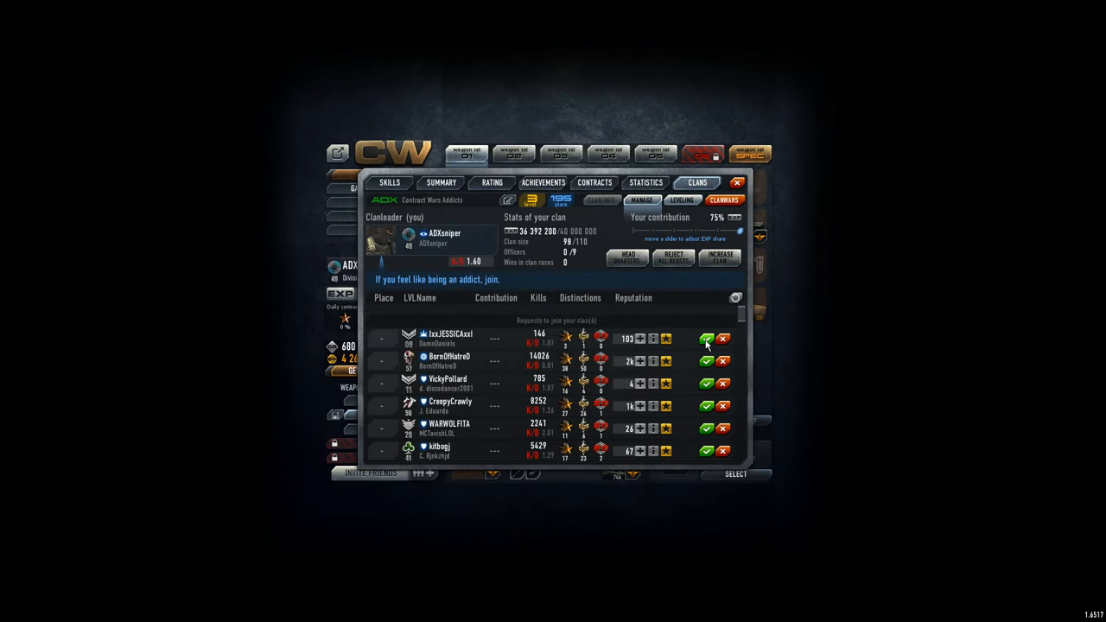
pyautogui.click(707, 337)
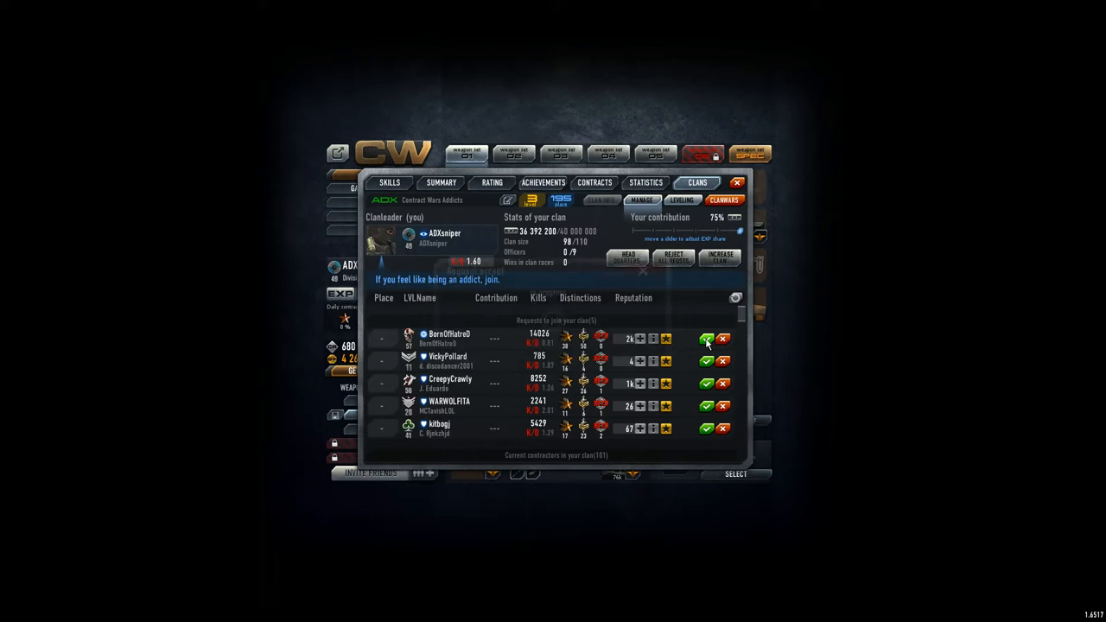
pyautogui.click(707, 339)
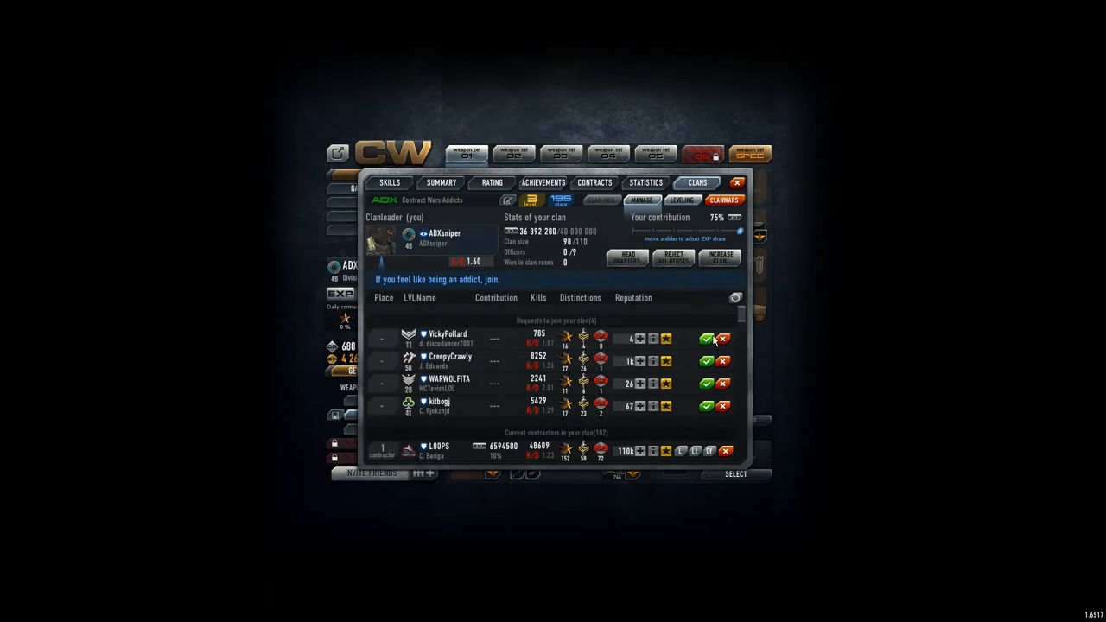
pyautogui.click(705, 337)
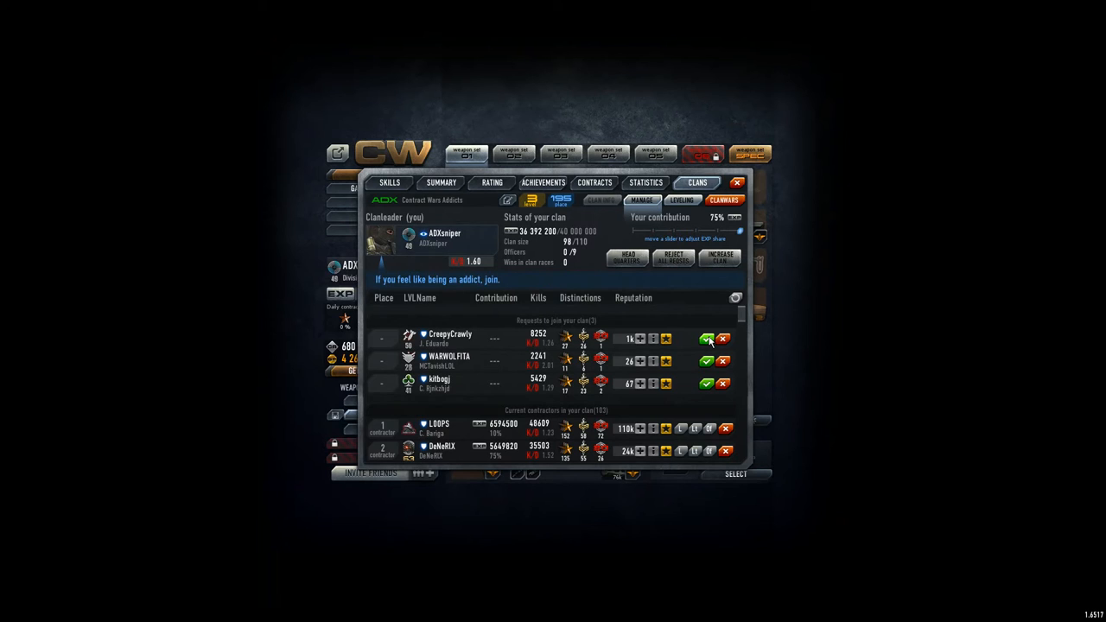
pyautogui.click(706, 338)
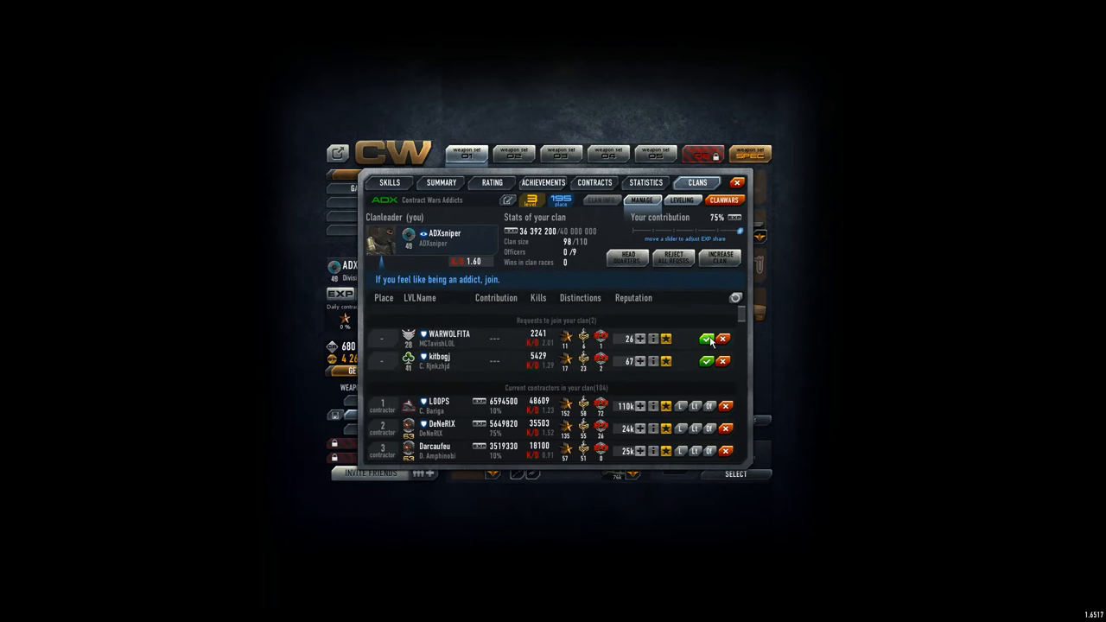
pyautogui.click(705, 337)
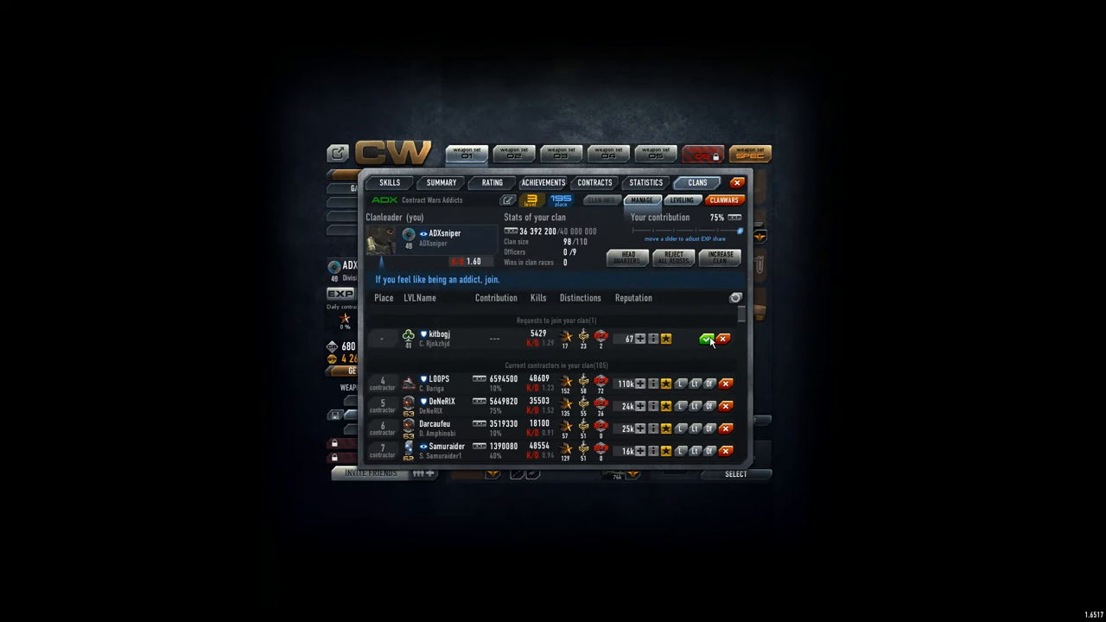
pyautogui.click(707, 337)
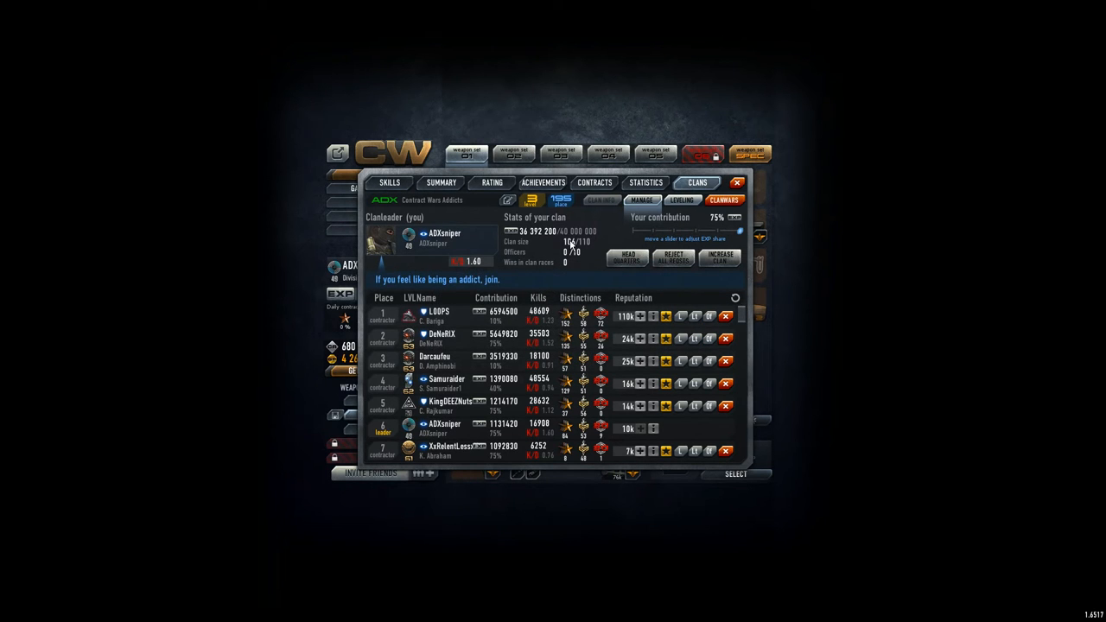
# Scroll through the member list, view the donation history, then switch to the clan skills tree.
pyautogui.scroll(-3)
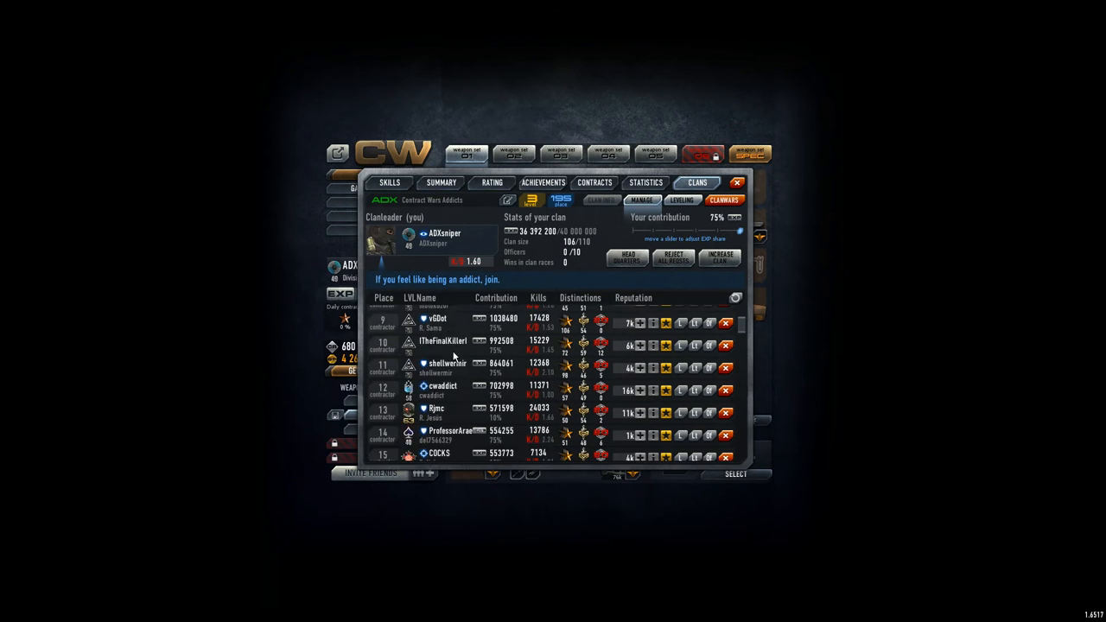
pyautogui.scroll(-3)
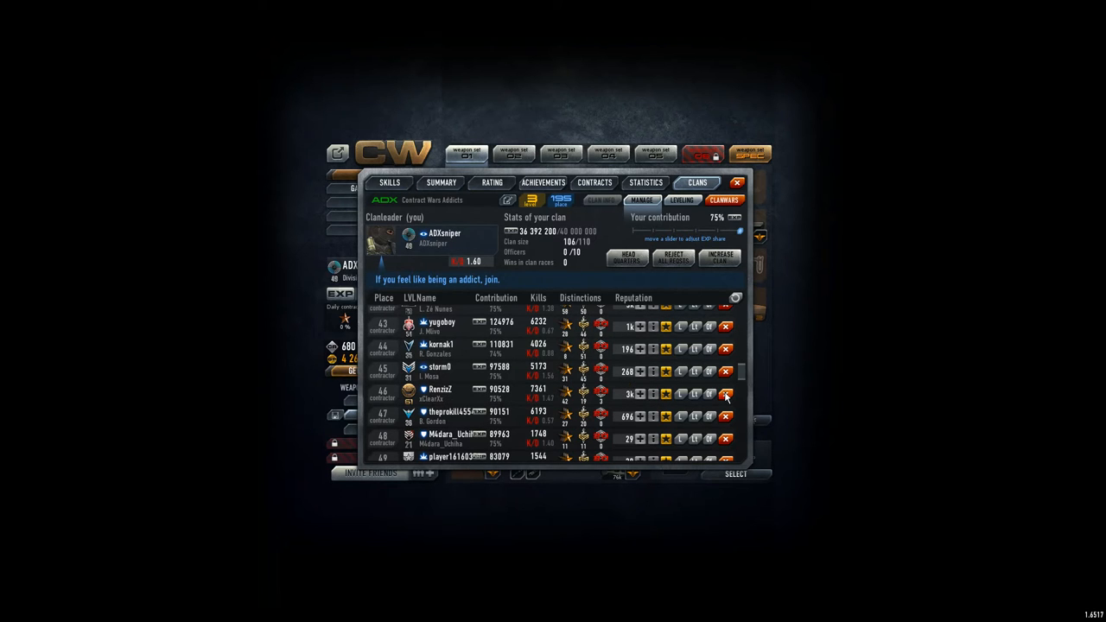
pyautogui.click(726, 394)
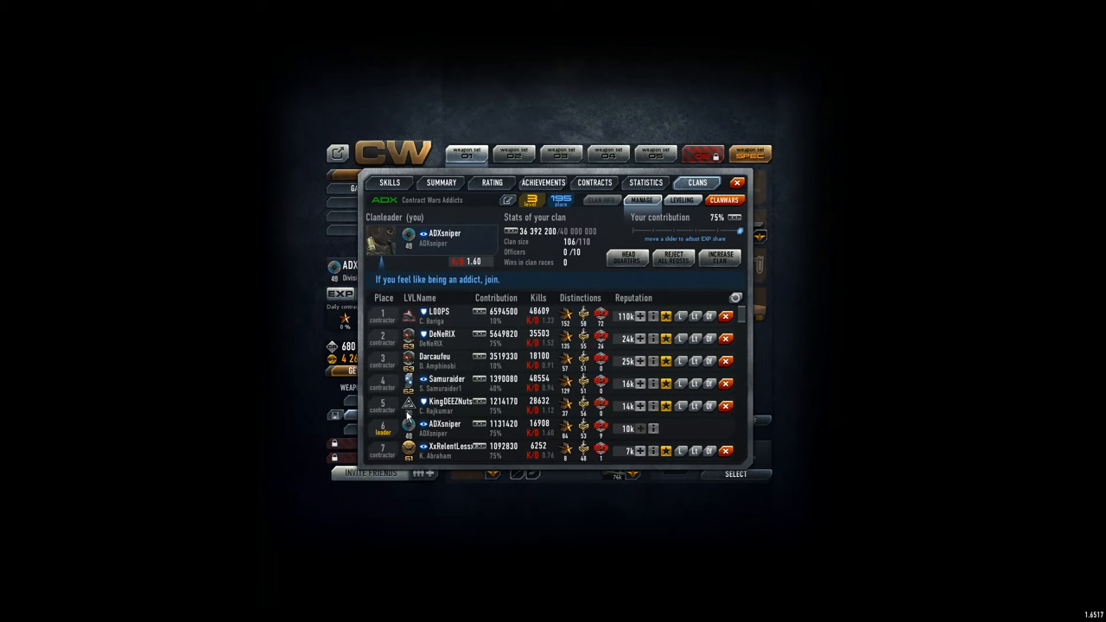
pyautogui.moveTo(406, 414)
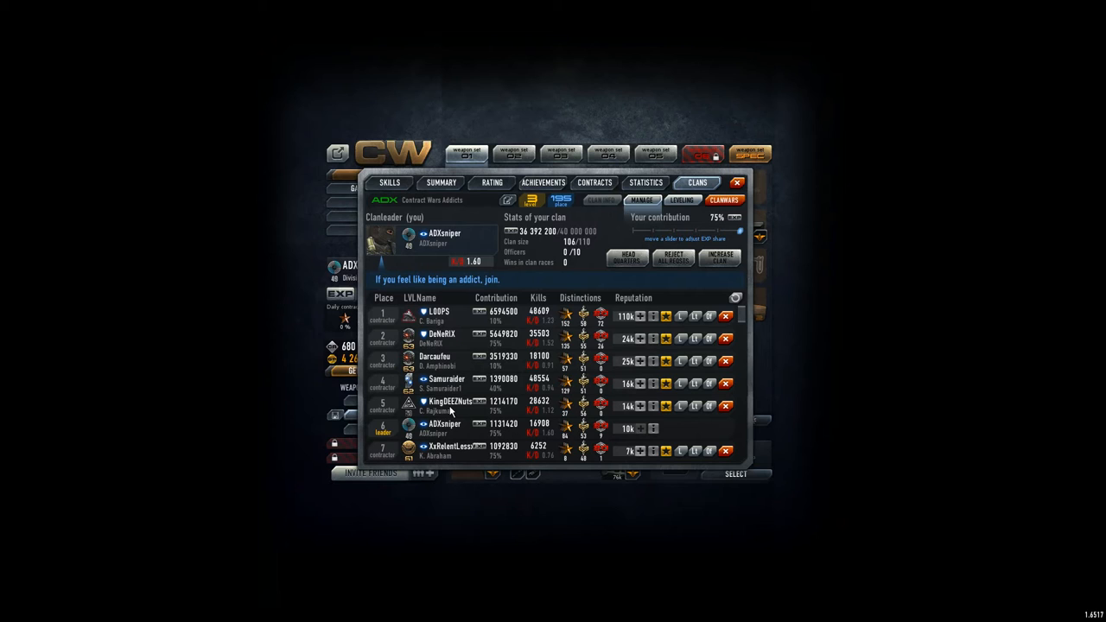
pyautogui.moveTo(450, 432)
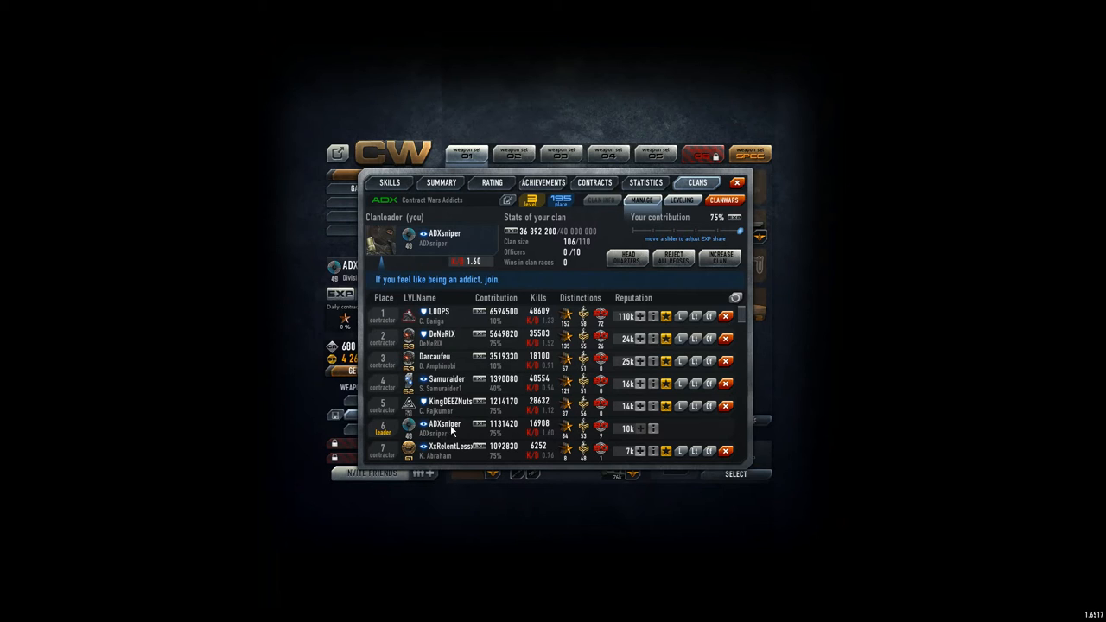
pyautogui.moveTo(614, 345)
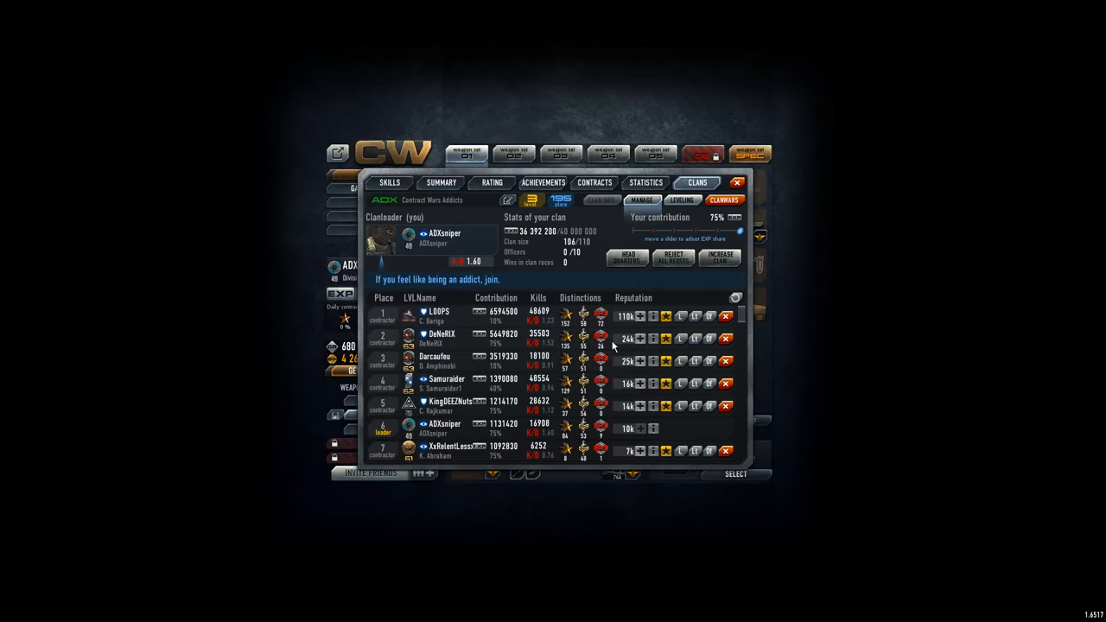
pyautogui.moveTo(538, 464)
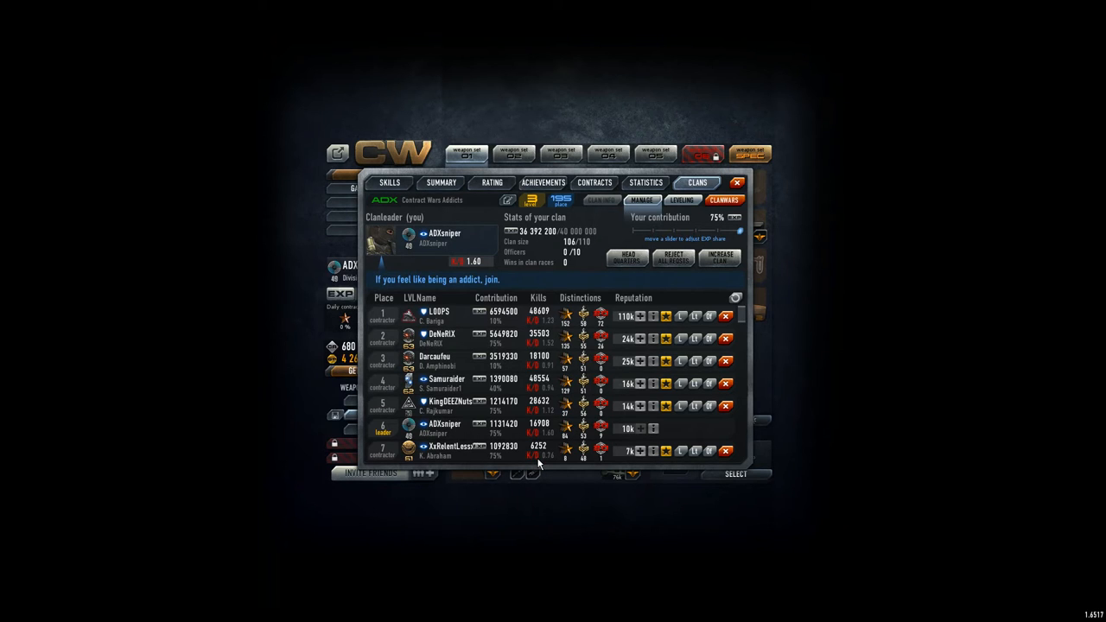
pyautogui.moveTo(539, 428)
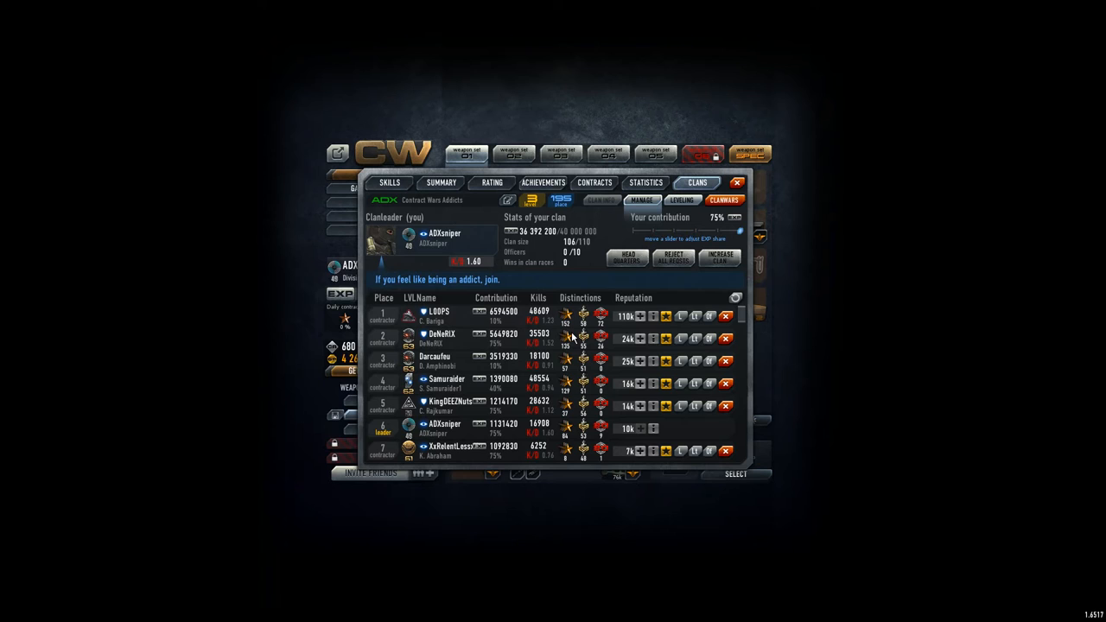
pyautogui.moveTo(681, 201)
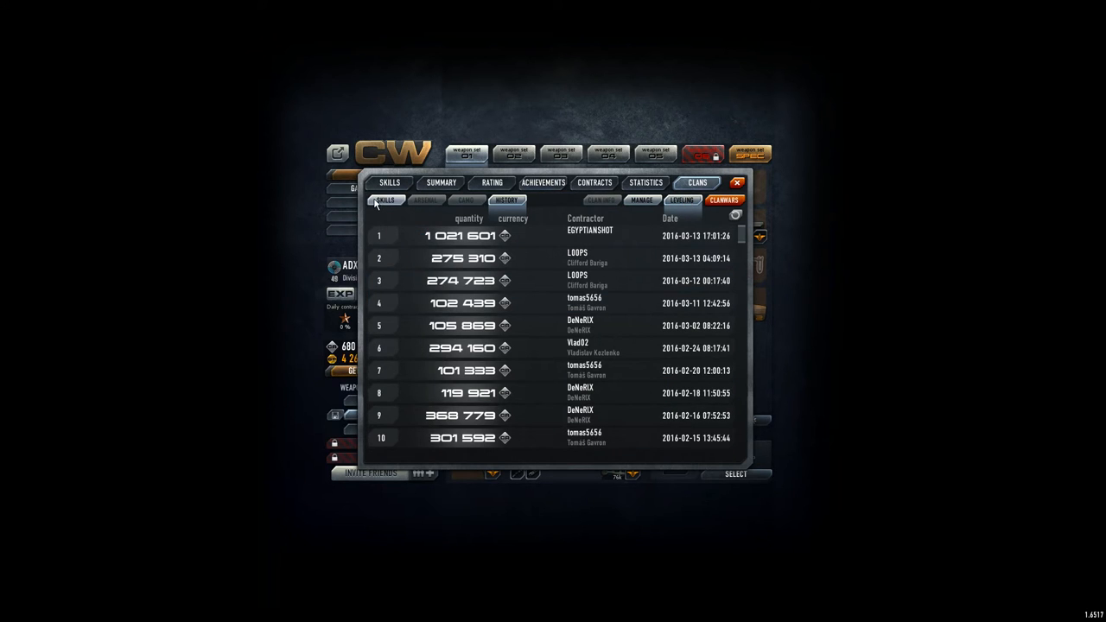
pyautogui.click(384, 200)
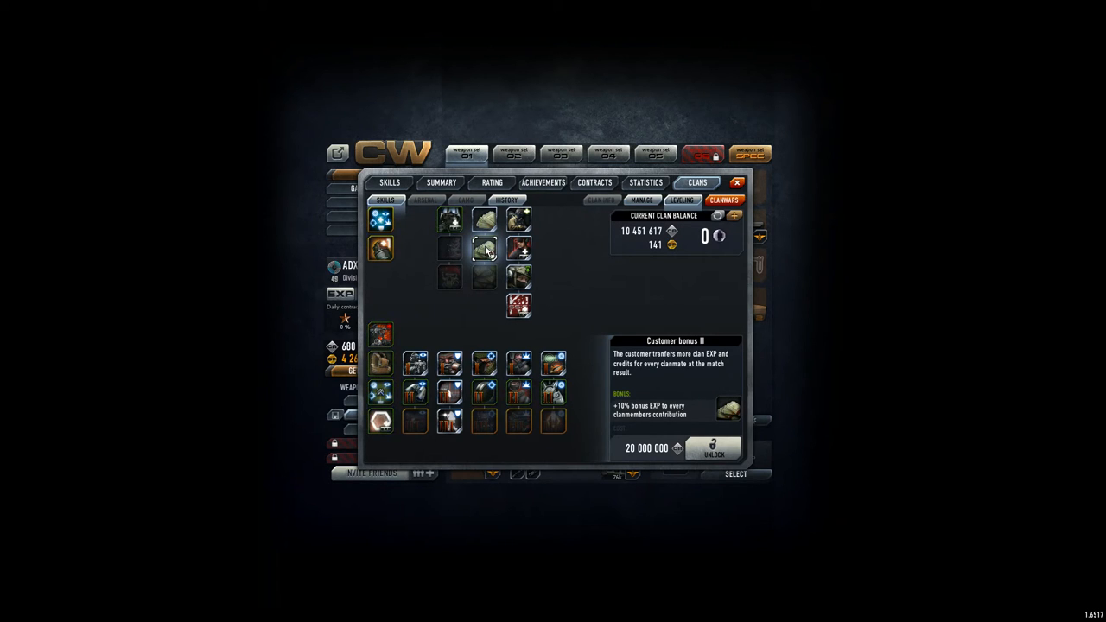
# Show the details of the already-unlocked Customer bonus I clan skill.
pyautogui.click(484, 275)
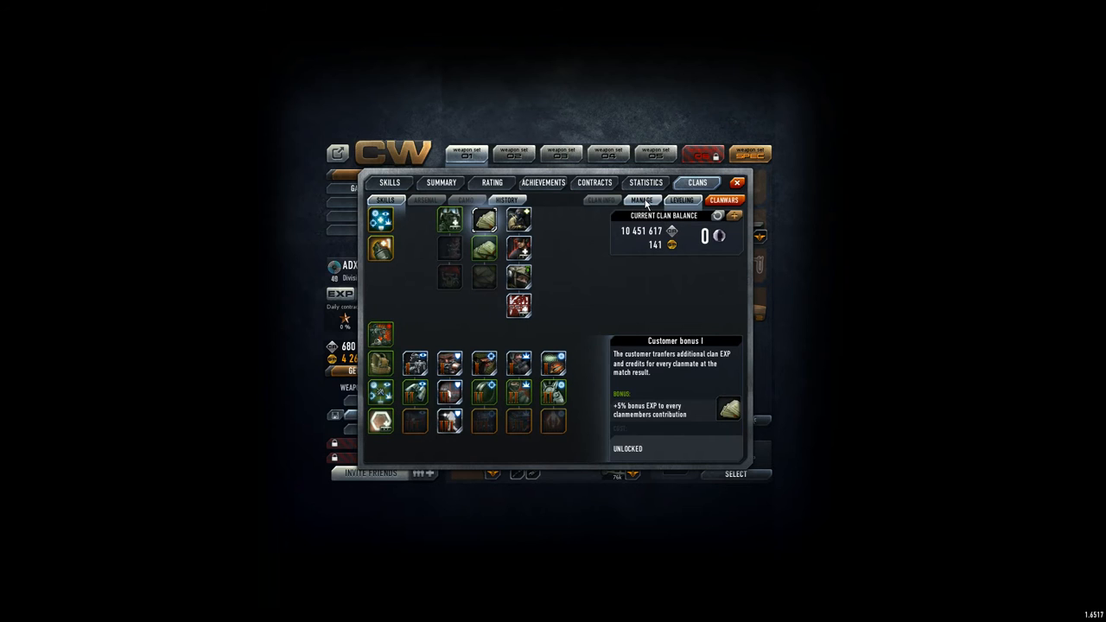
# Show the donation history again, topped by the 1,021,601 donation.
pyautogui.click(505, 200)
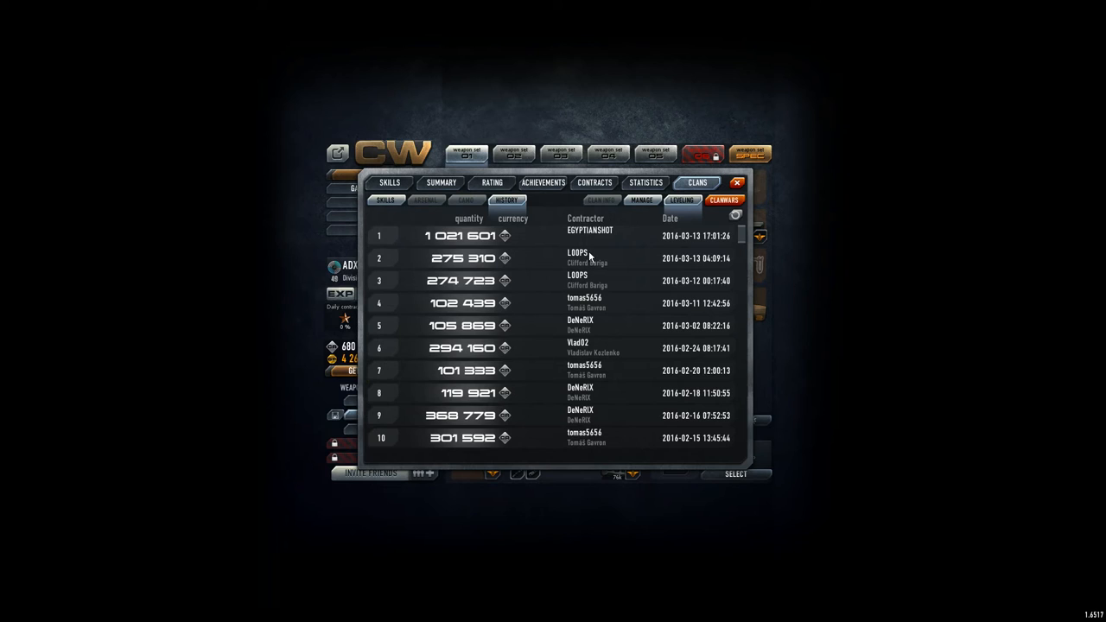
pyautogui.moveTo(700, 318)
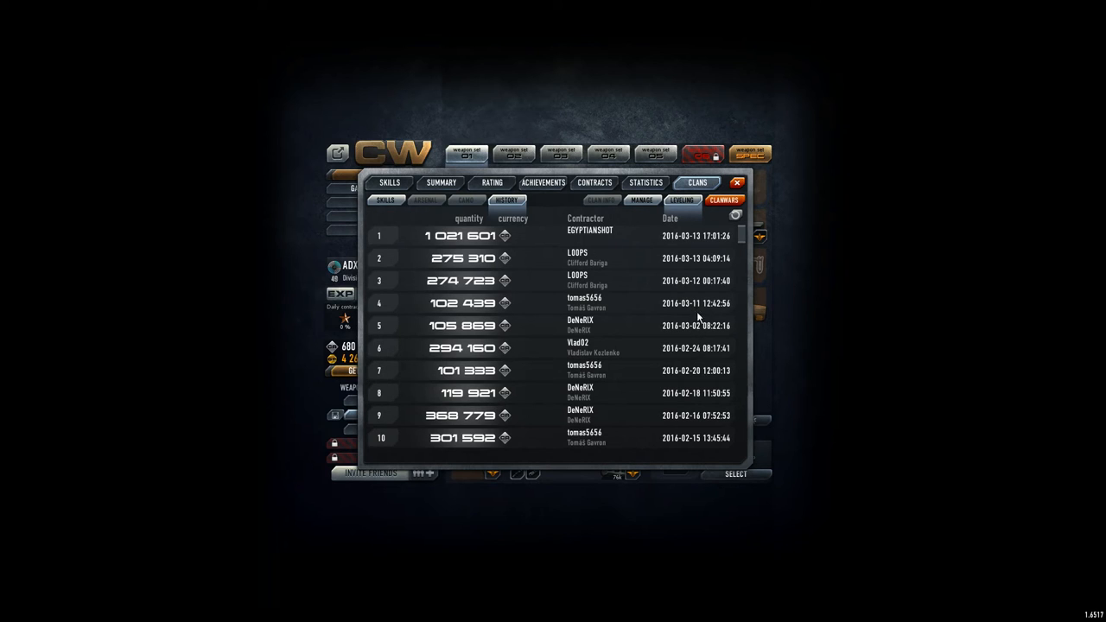
pyautogui.moveTo(617, 311)
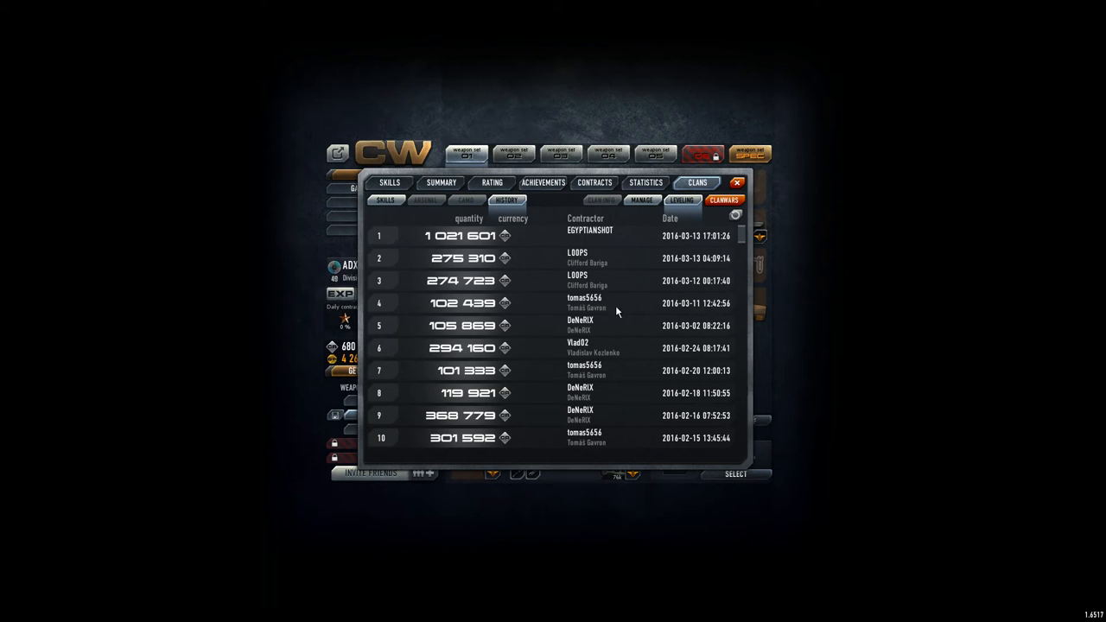
pyautogui.moveTo(594, 308)
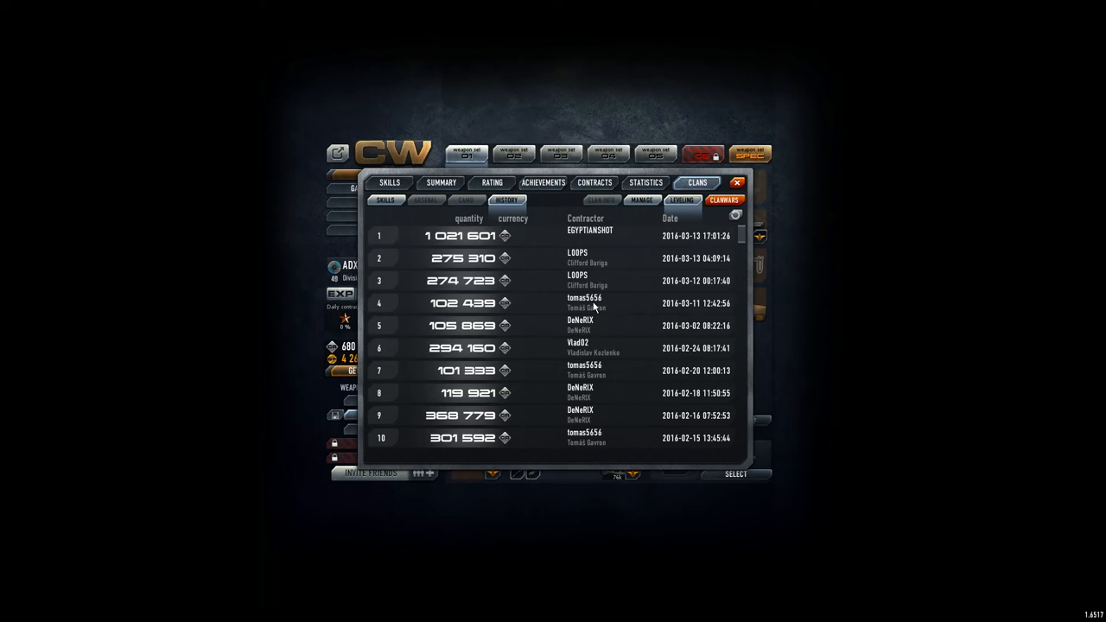
pyautogui.moveTo(591, 332)
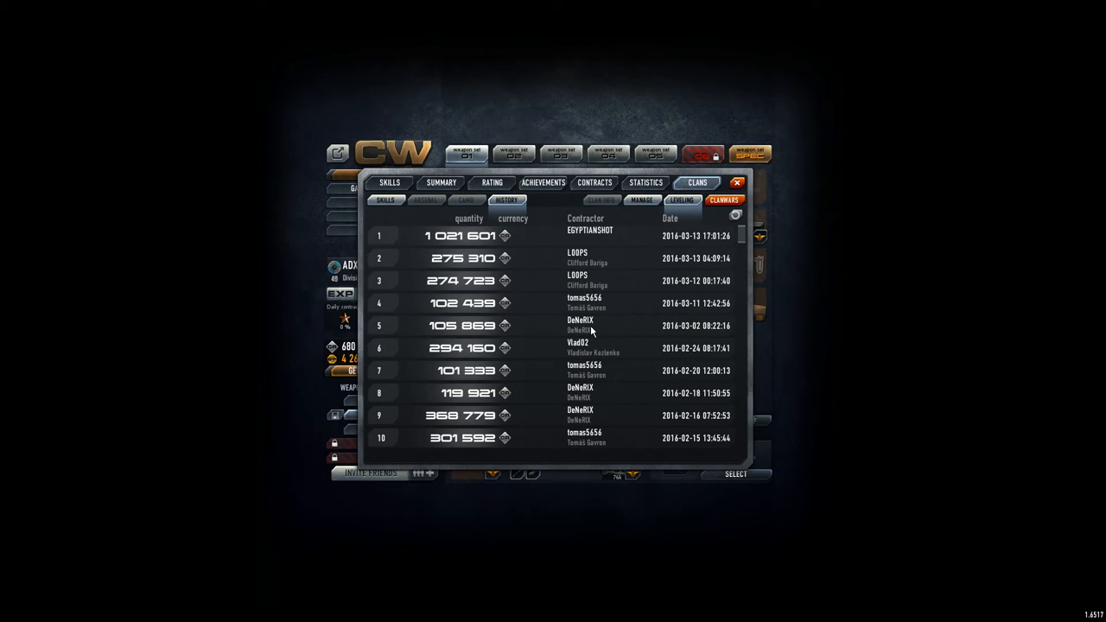
pyautogui.moveTo(736, 218)
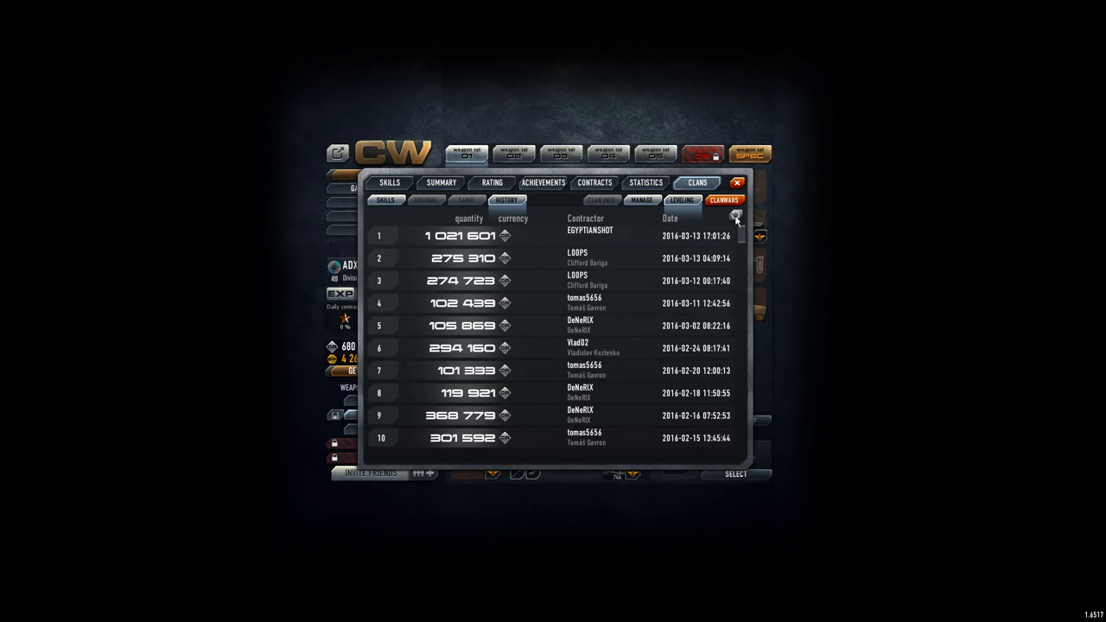
pyautogui.click(737, 184)
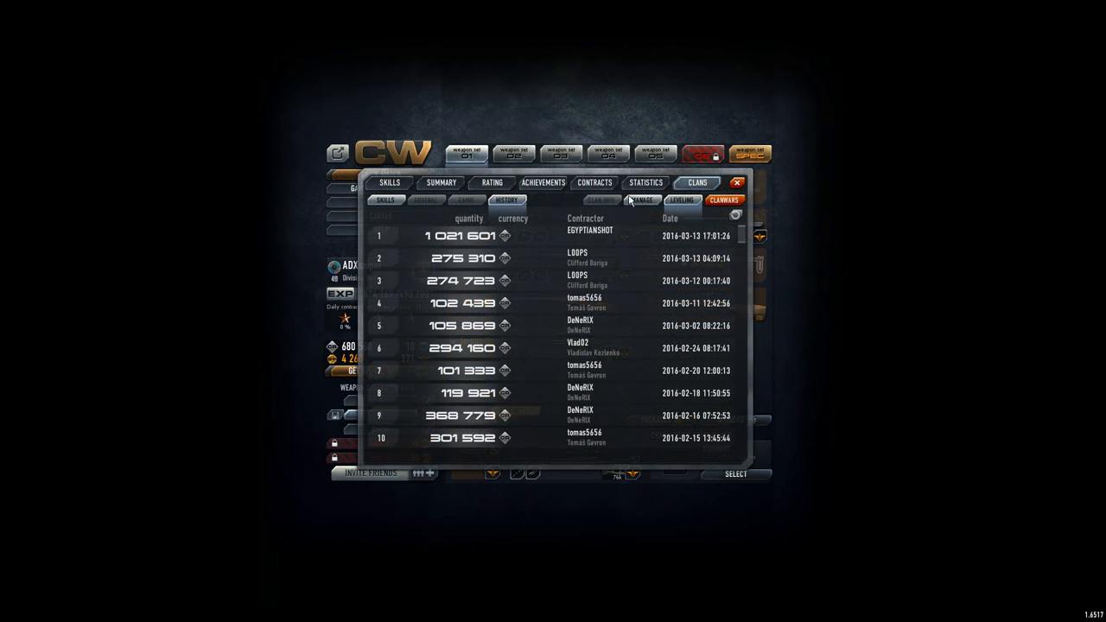
# Transfer 504 935 credits to the clan balance, raising it to 10,956,908.
pyautogui.click(386, 201)
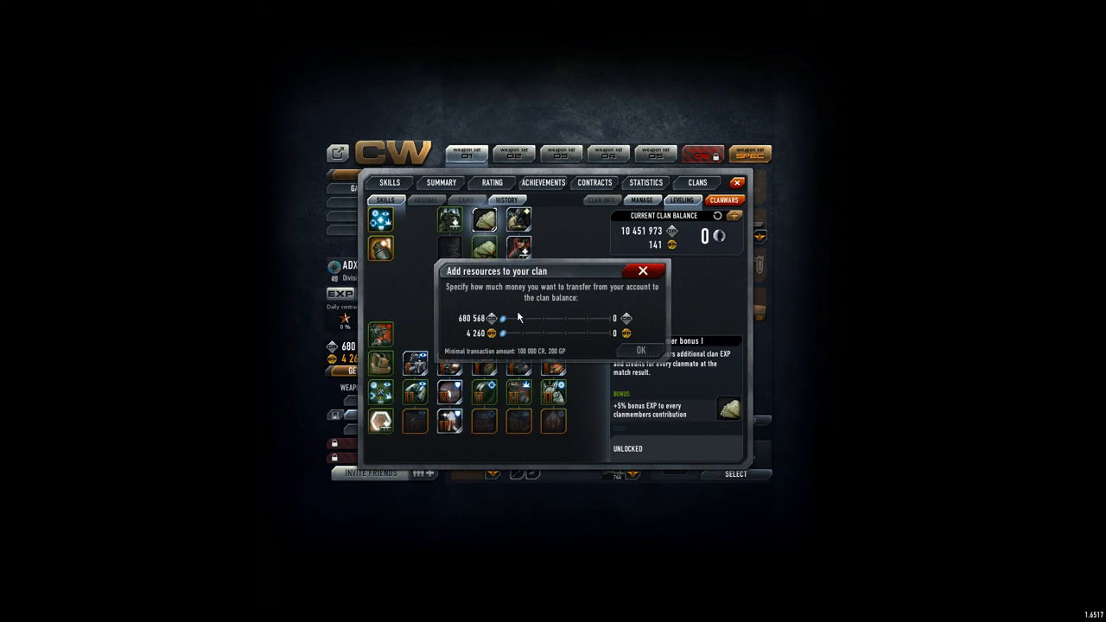
pyautogui.moveTo(503, 318); pyautogui.dragTo(591, 318)
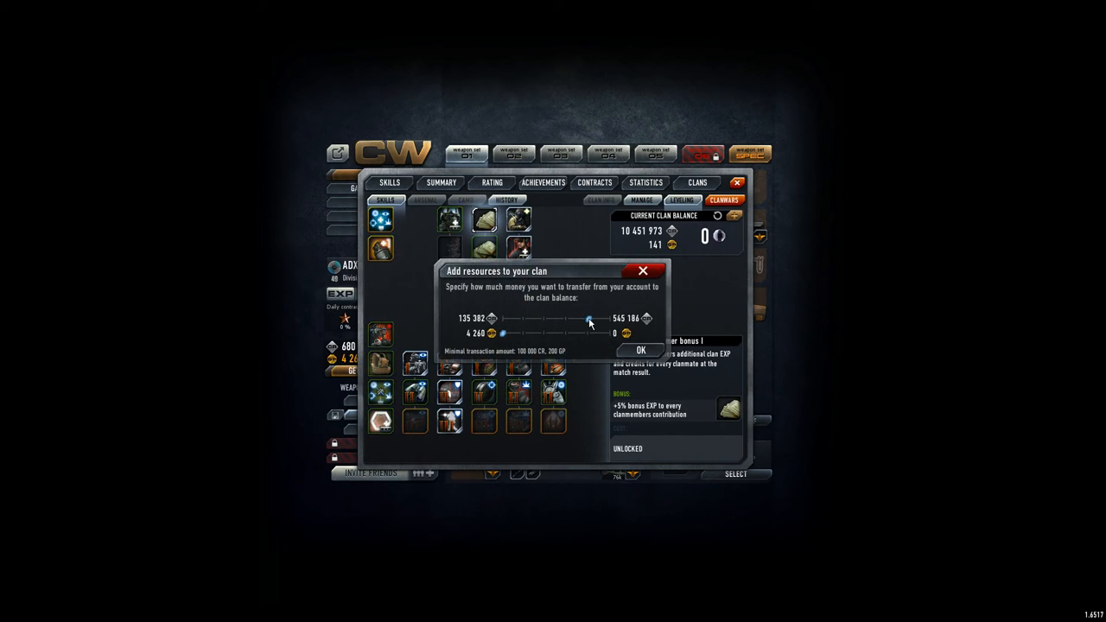
pyautogui.moveTo(592, 318); pyautogui.dragTo(584, 318)
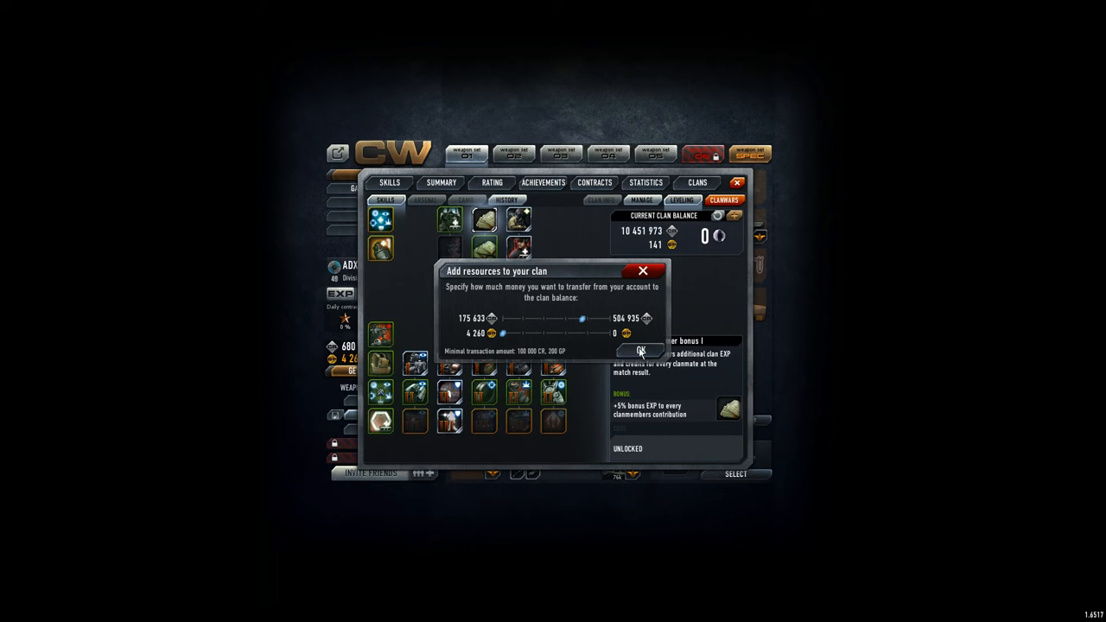
pyautogui.click(640, 351)
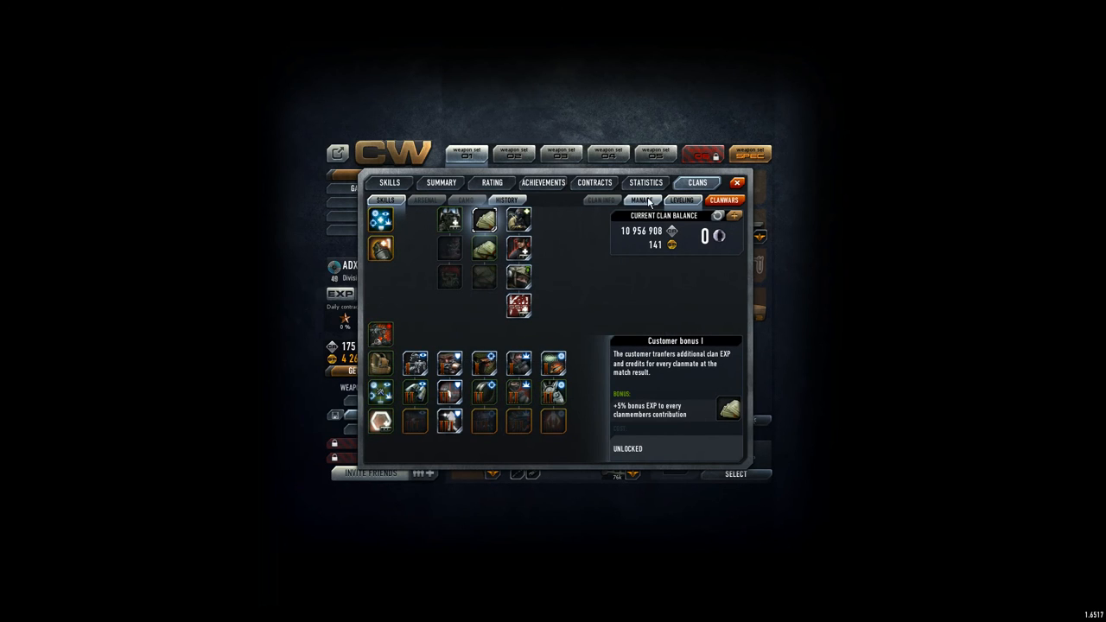
# Refresh the donation history to show the 504,935 donation on top, then close the Clans window.
pyautogui.click(504, 200)
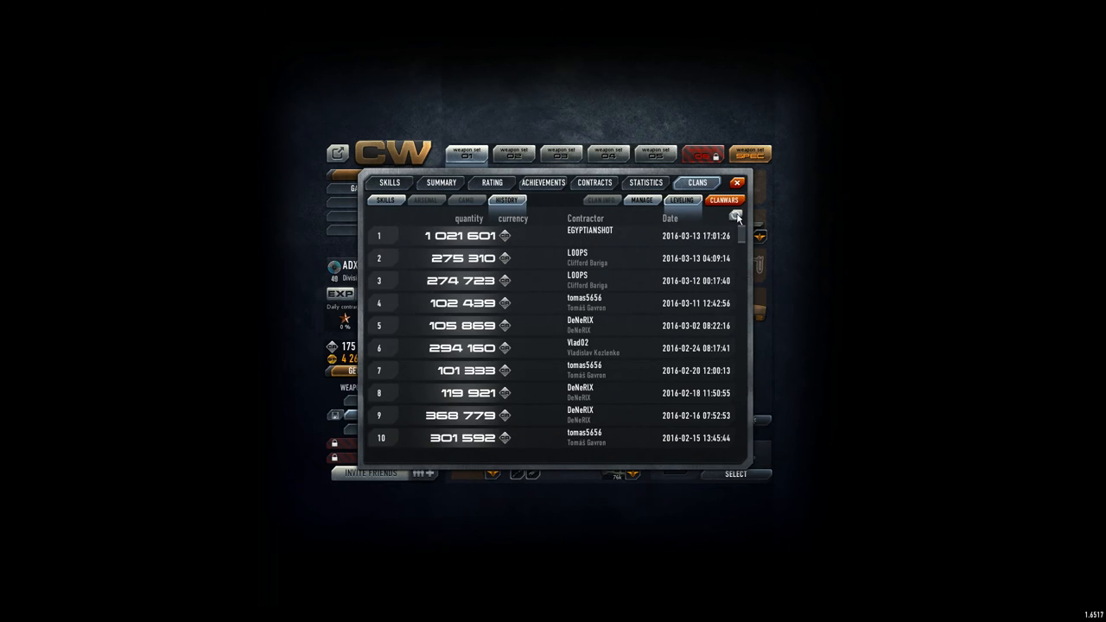
pyautogui.click(736, 214)
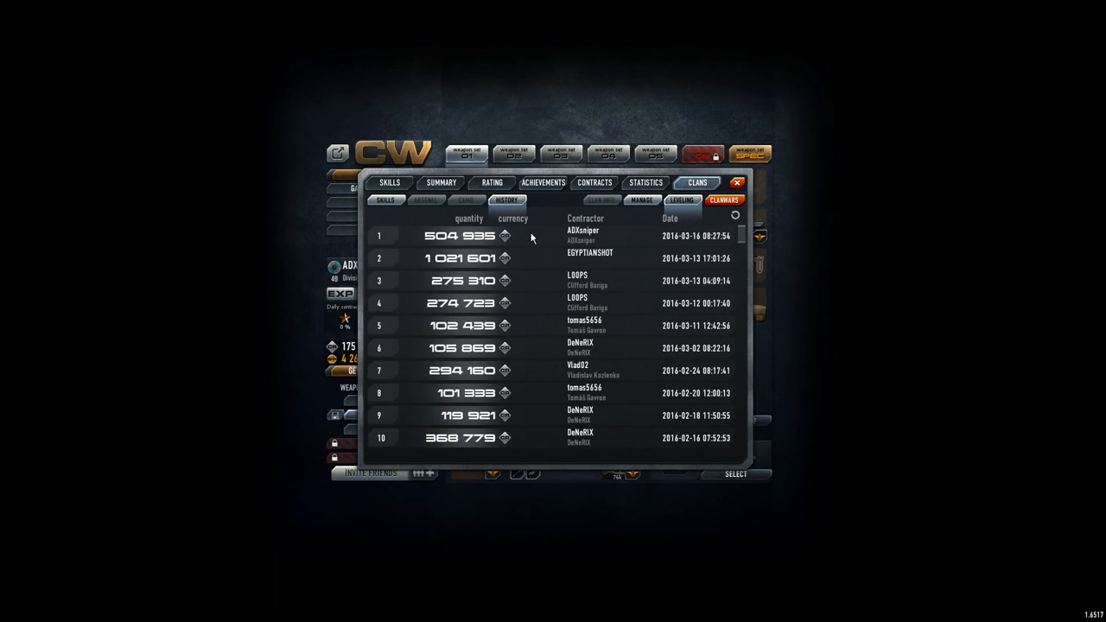
pyautogui.click(386, 200)
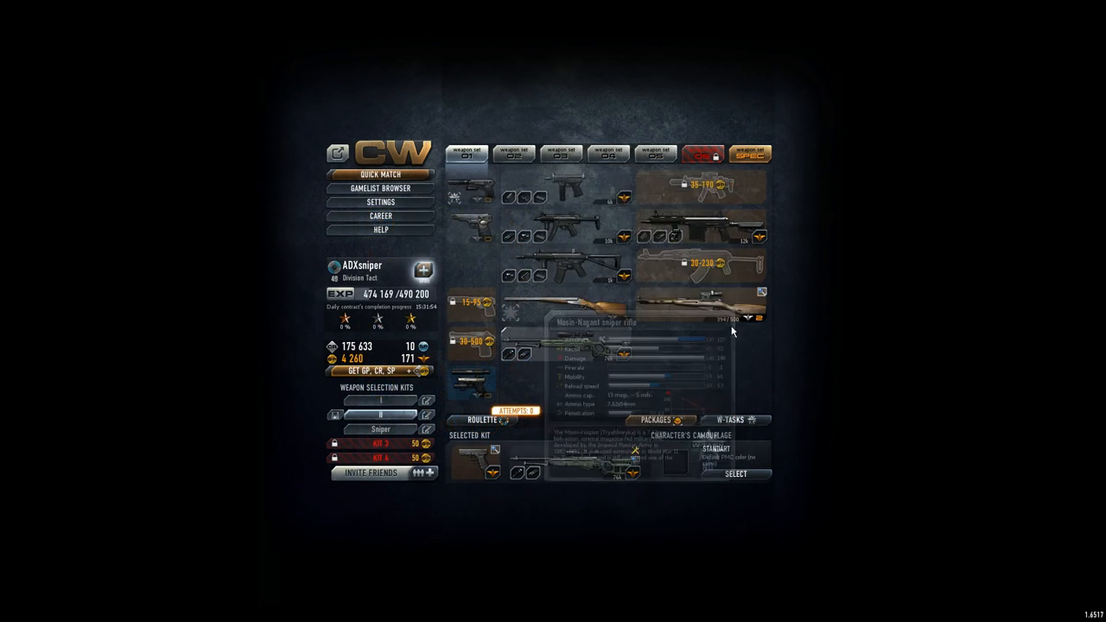
pyautogui.moveTo(648, 370)
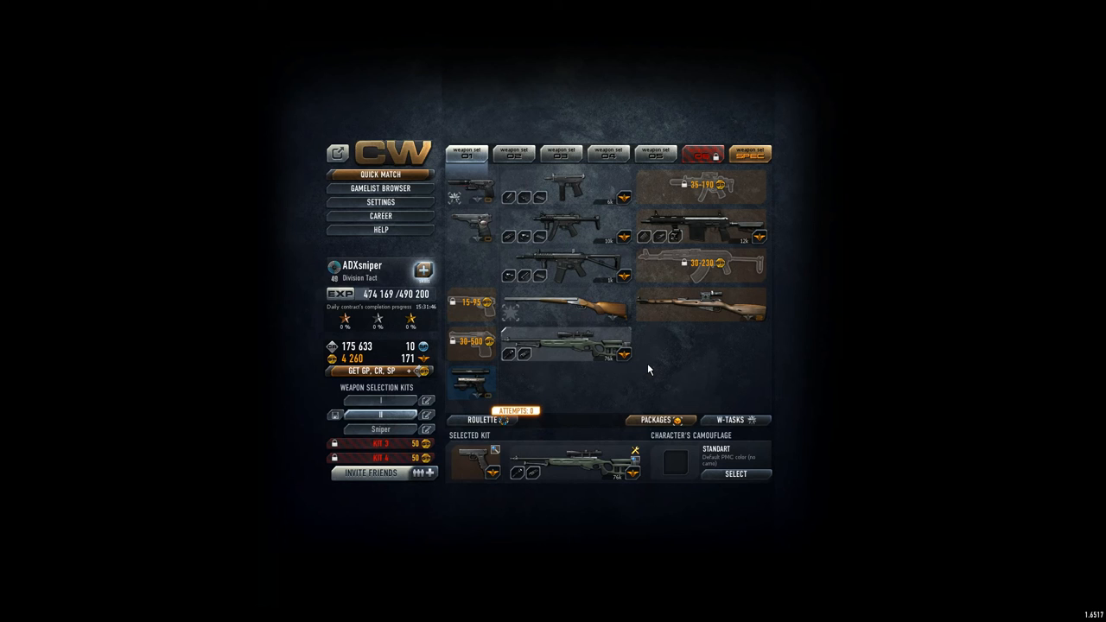
pyautogui.moveTo(380, 188)
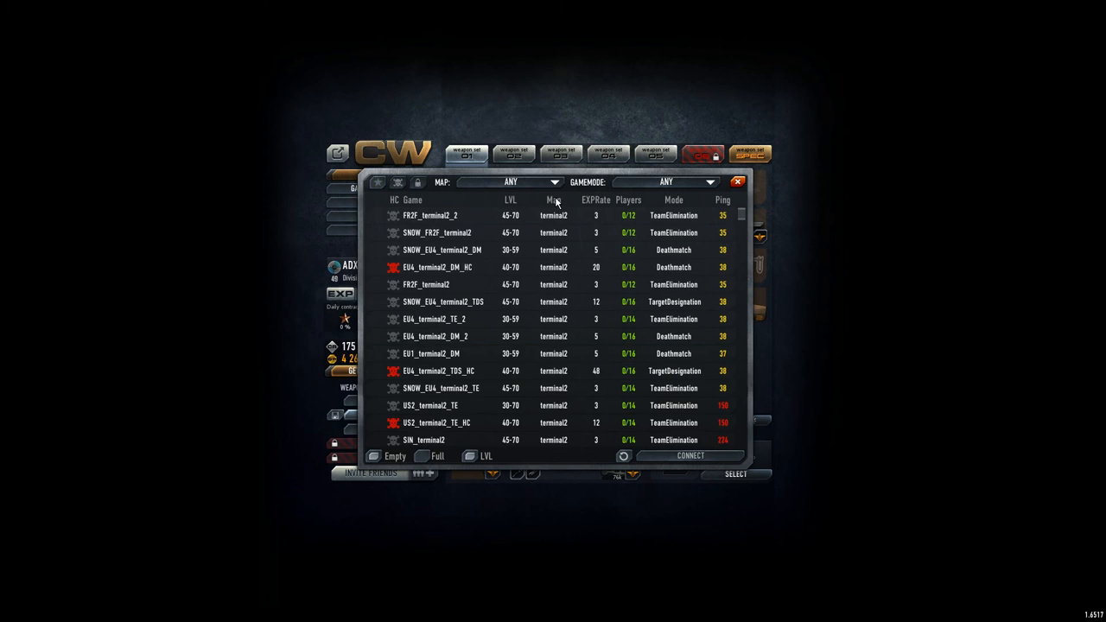
pyautogui.moveTo(569, 279)
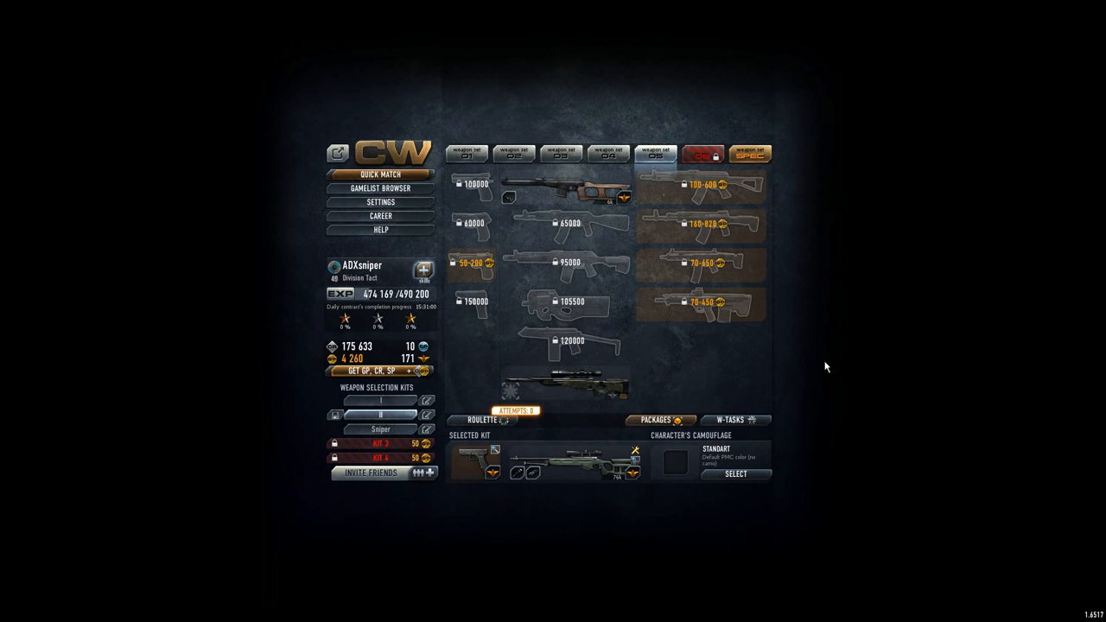
pyautogui.moveTo(916, 398)
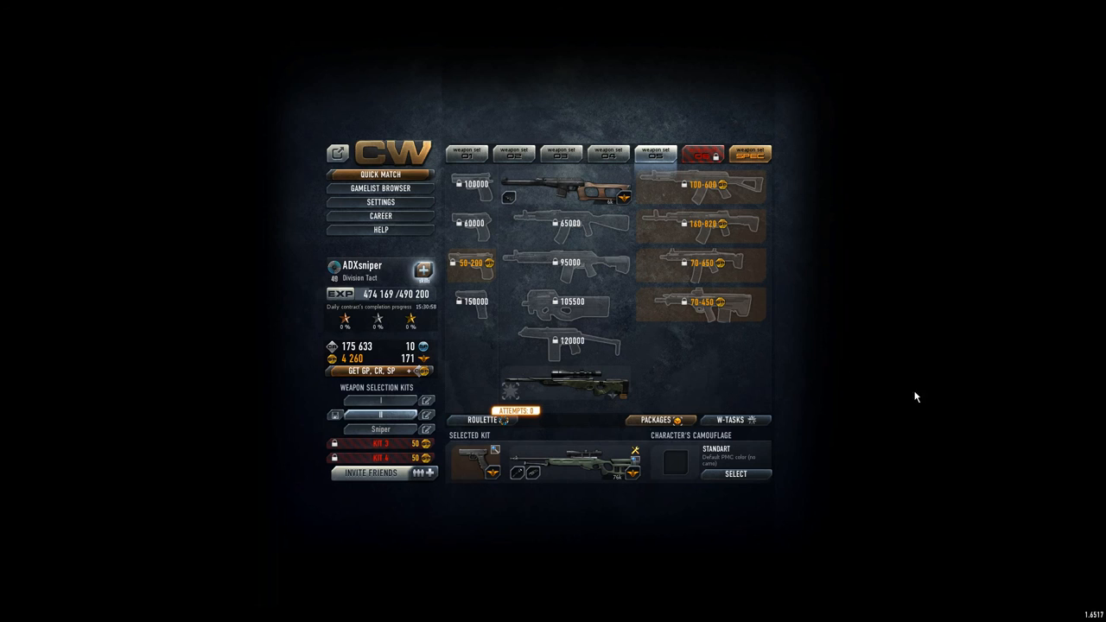